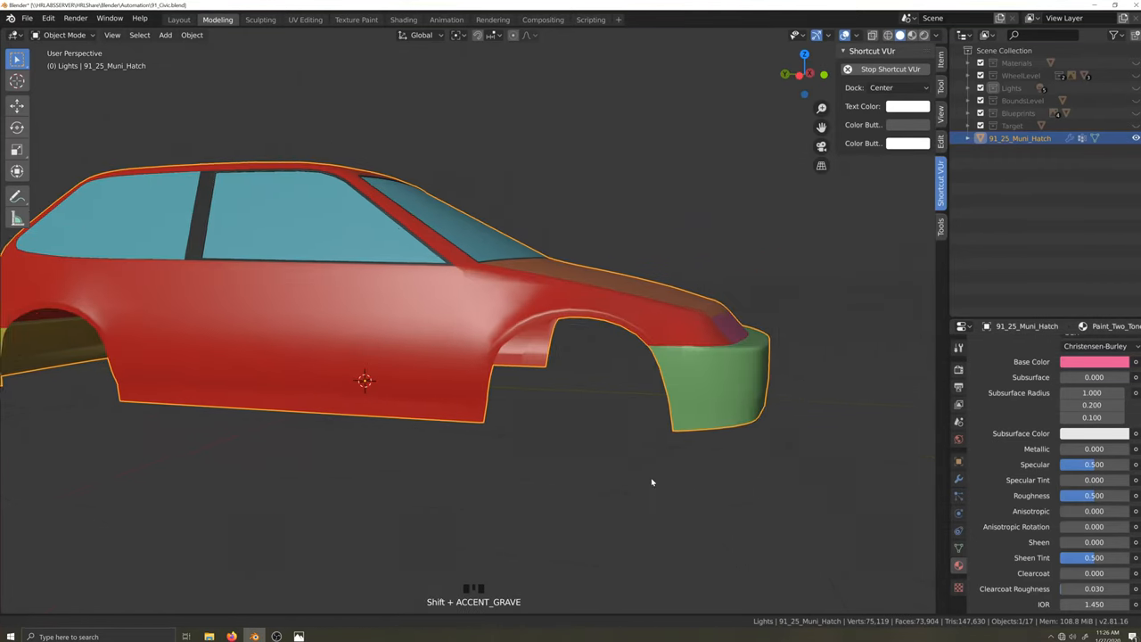
- Extrude the front wheel-arch edge loop by 0.02 m and display the body's vertex groups
{"action": "key", "text": "Tab"}
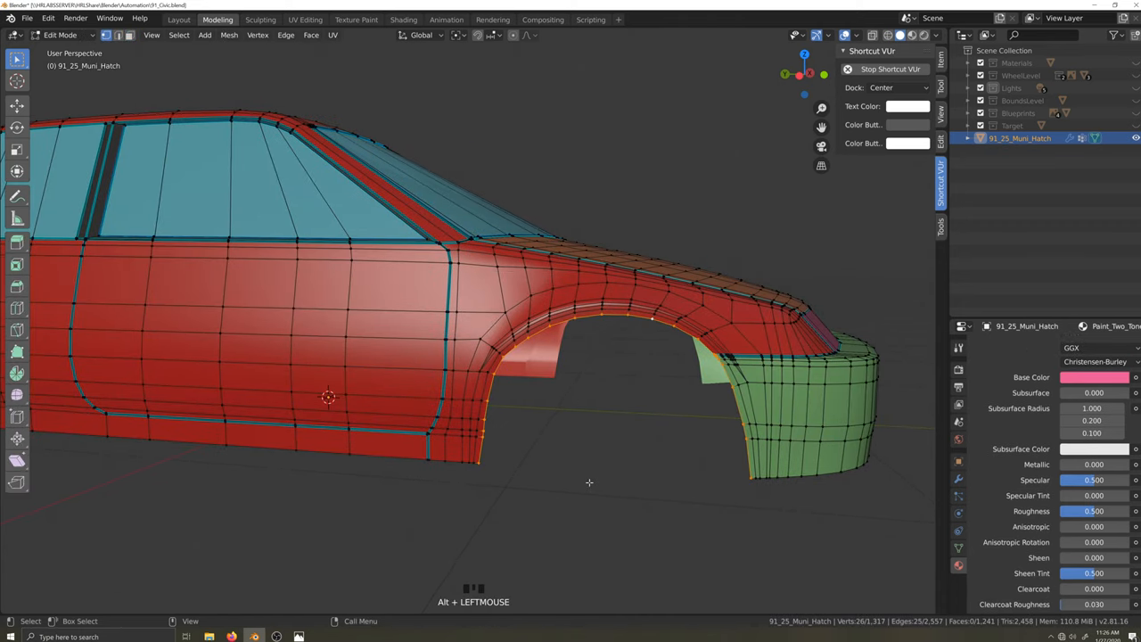
{"action": "scroll", "scroll_direction": "up", "scroll_amount": 3}
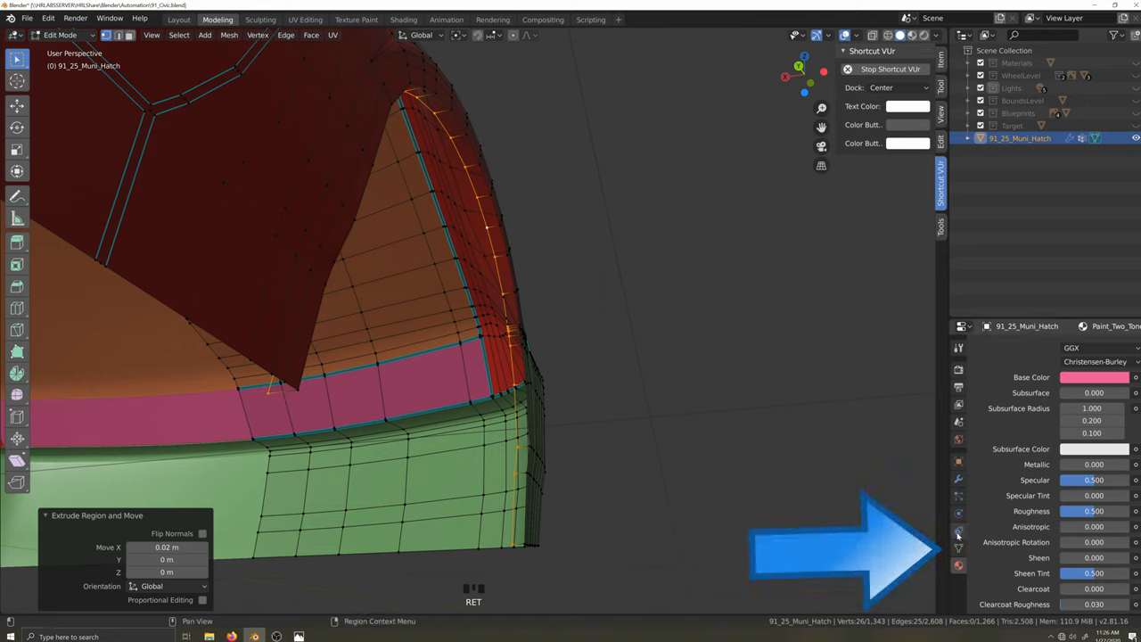
{"action": "left_click", "coordinate": [959, 548]}
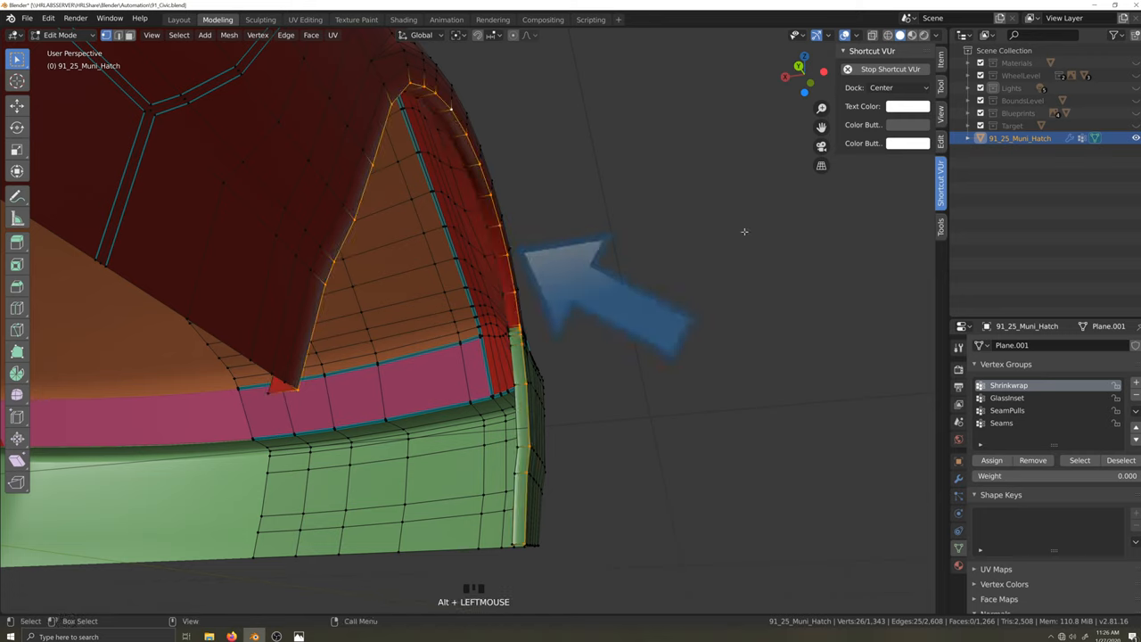
- Verify the arch edge's full Shrinkwrap weight, return to Object Mode, and orbit around the lip
{"action": "left_click", "coordinate": [940, 85]}
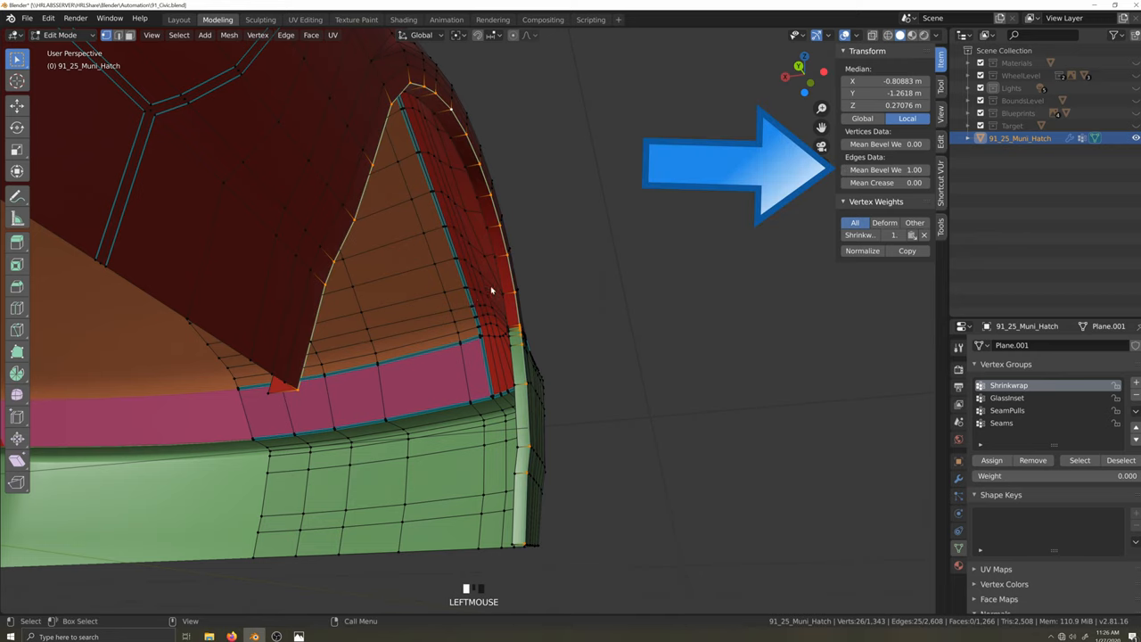
{"action": "left_click", "coordinate": [855, 35]}
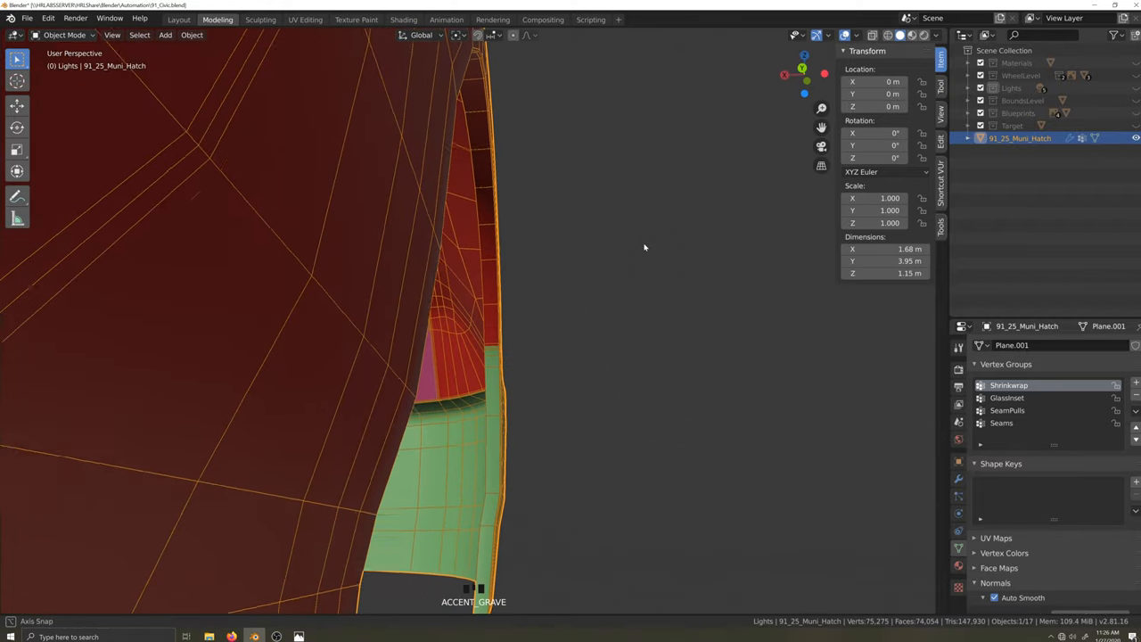
{"action": "left_click", "coordinate": [950, 34]}
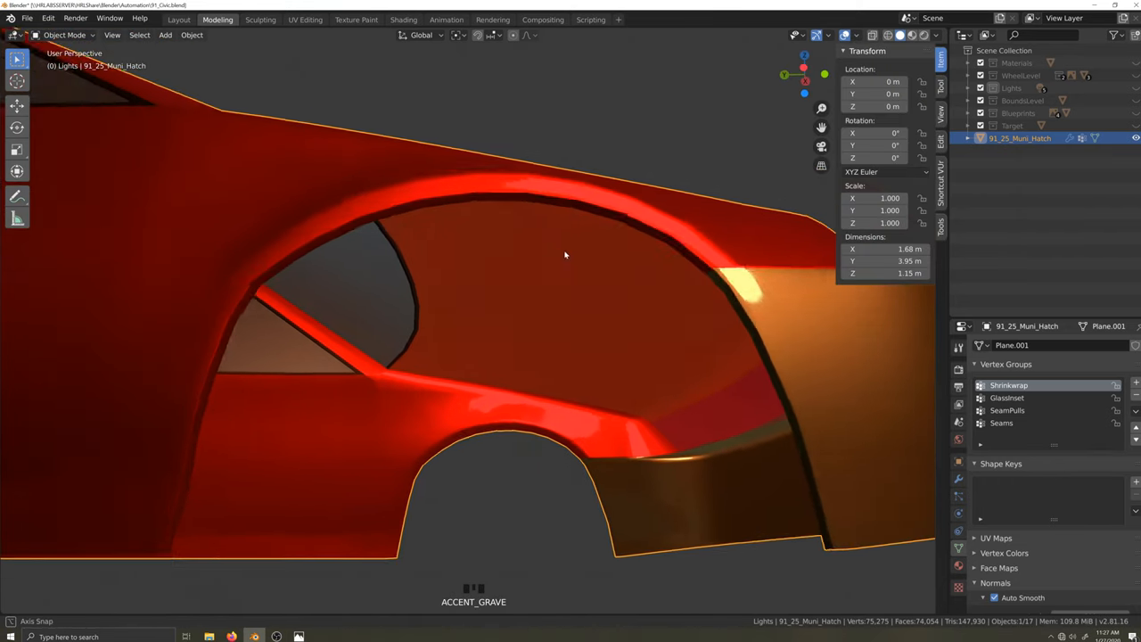
{"action": "left_click_drag", "start_coordinate": [564, 256], "coordinate": [569, 319]}
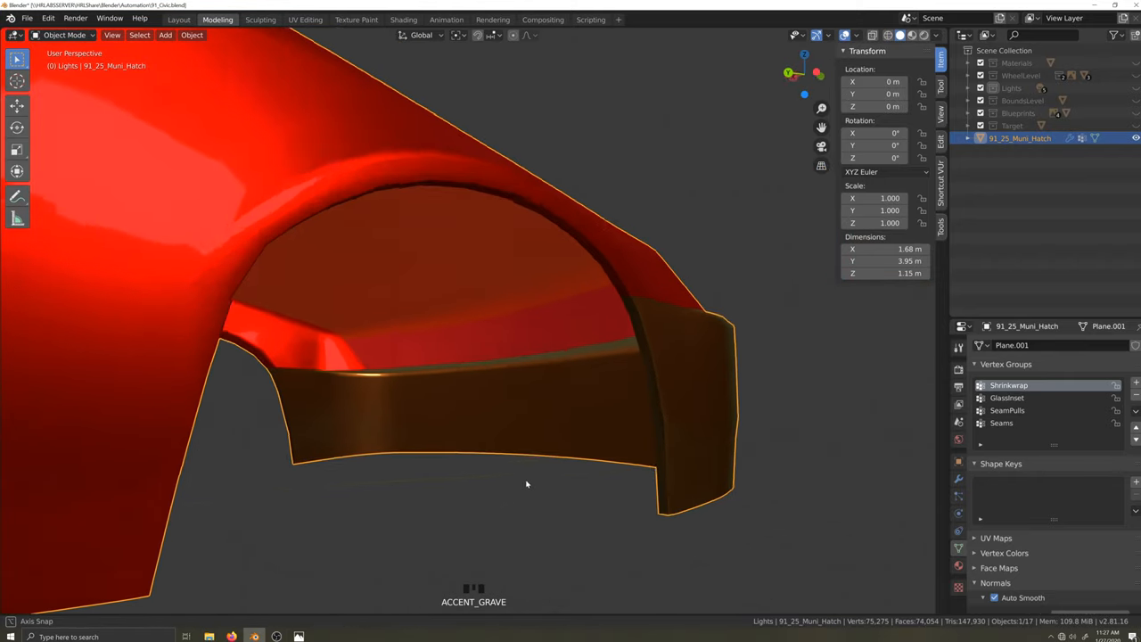
- Extrude the other arch's edge loop and scale it outward along Y and Z around the bounding box centre
{"action": "key", "text": "Tab"}
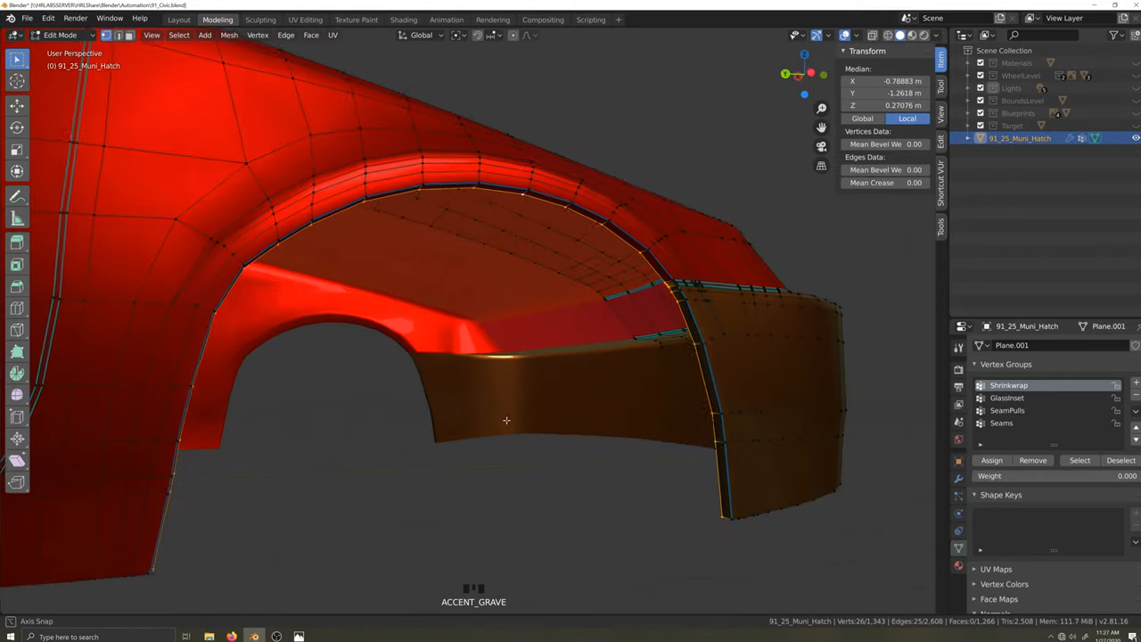
{"action": "left_click_drag", "start_coordinate": [505, 420], "coordinate": [599, 387]}
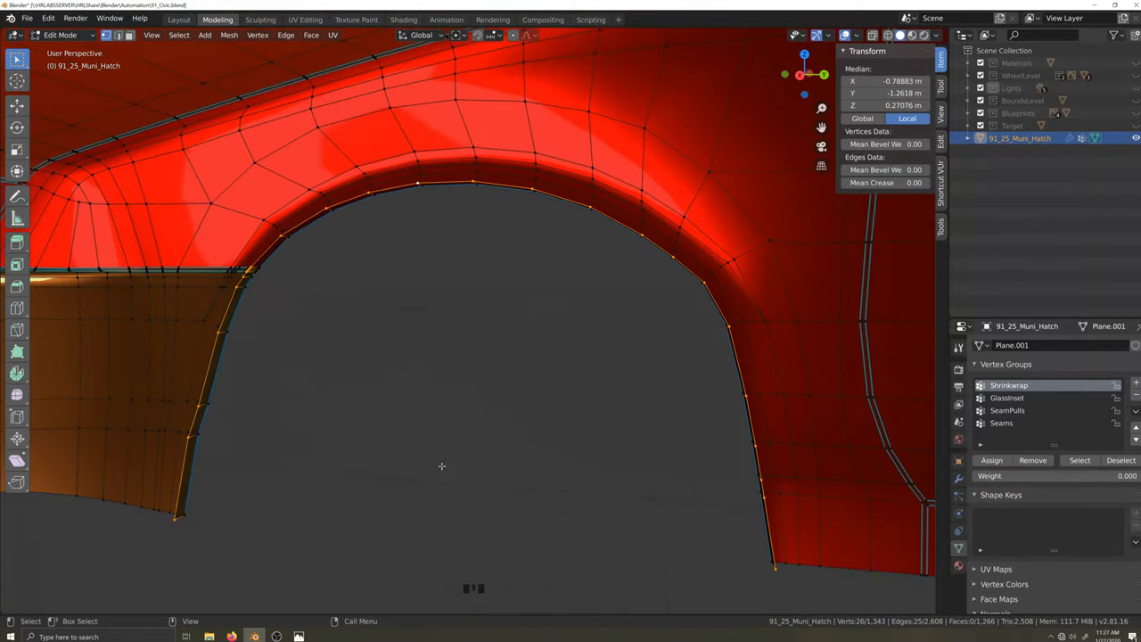
{"action": "scroll", "scroll_direction": "up", "scroll_amount": 3}
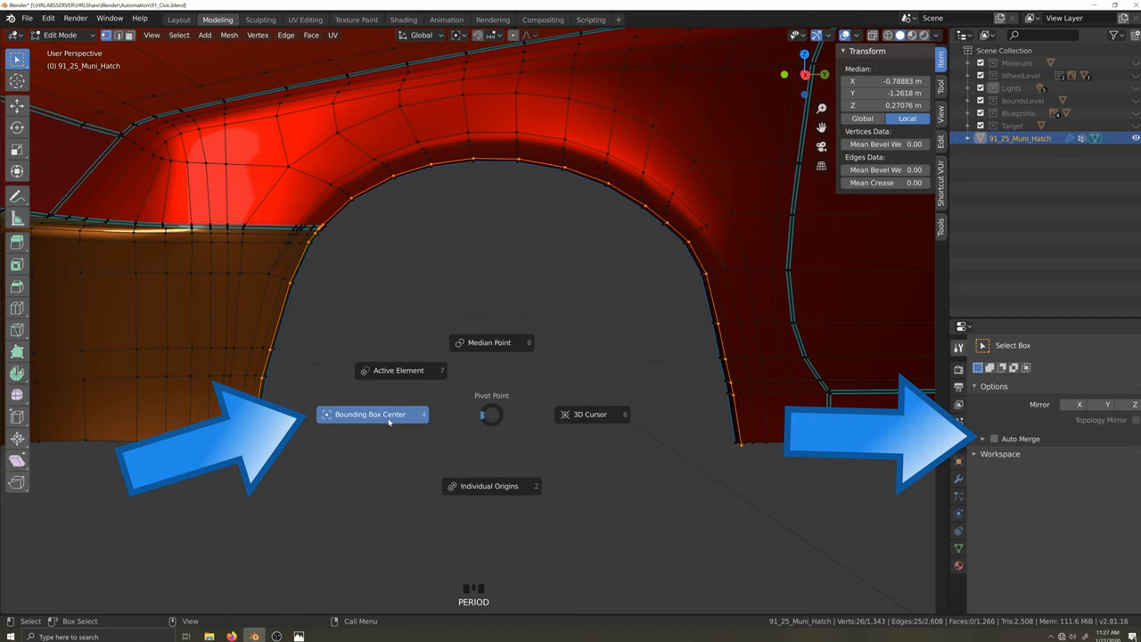
{"action": "left_click", "coordinate": [370, 414]}
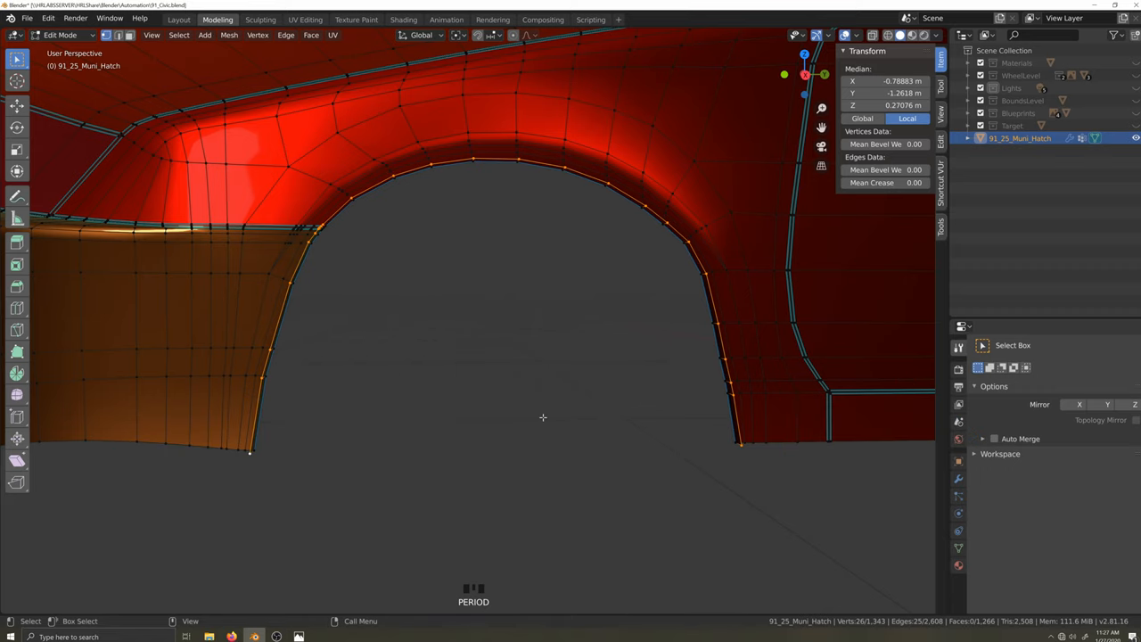
{"action": "key", "text": "s"}
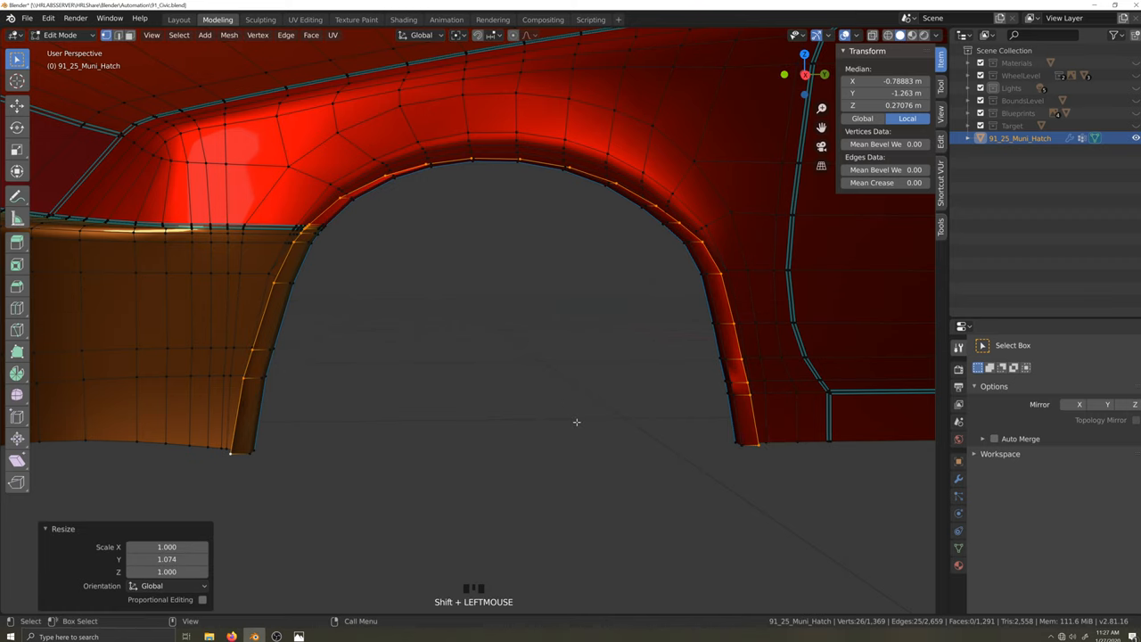
{"action": "key", "text": "period"}
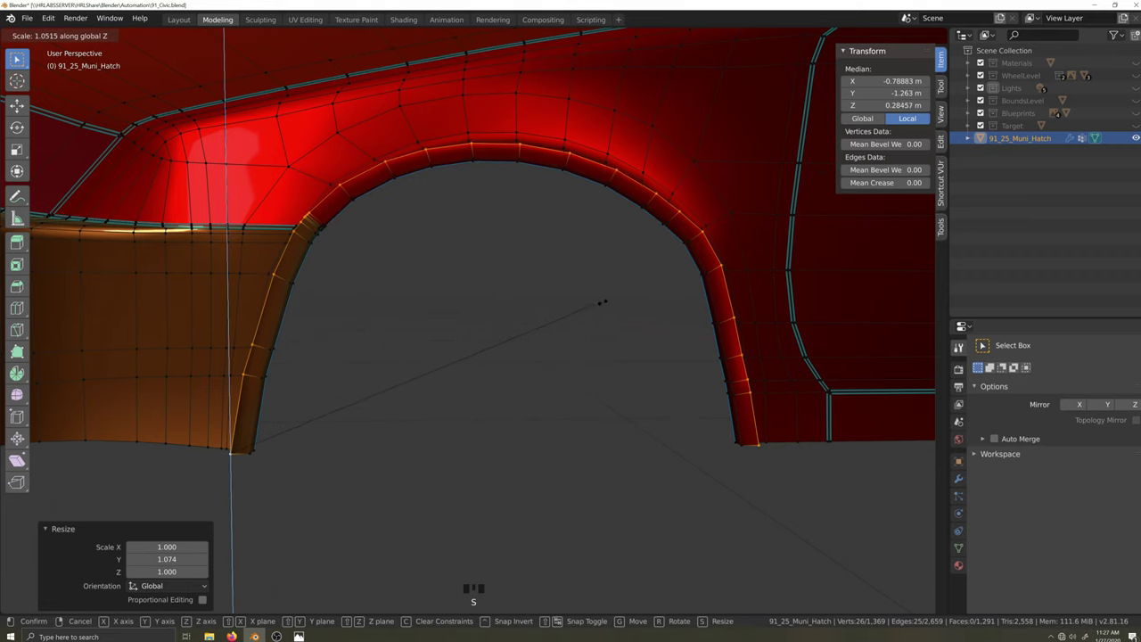
{"action": "left_click", "coordinate": [614, 355]}
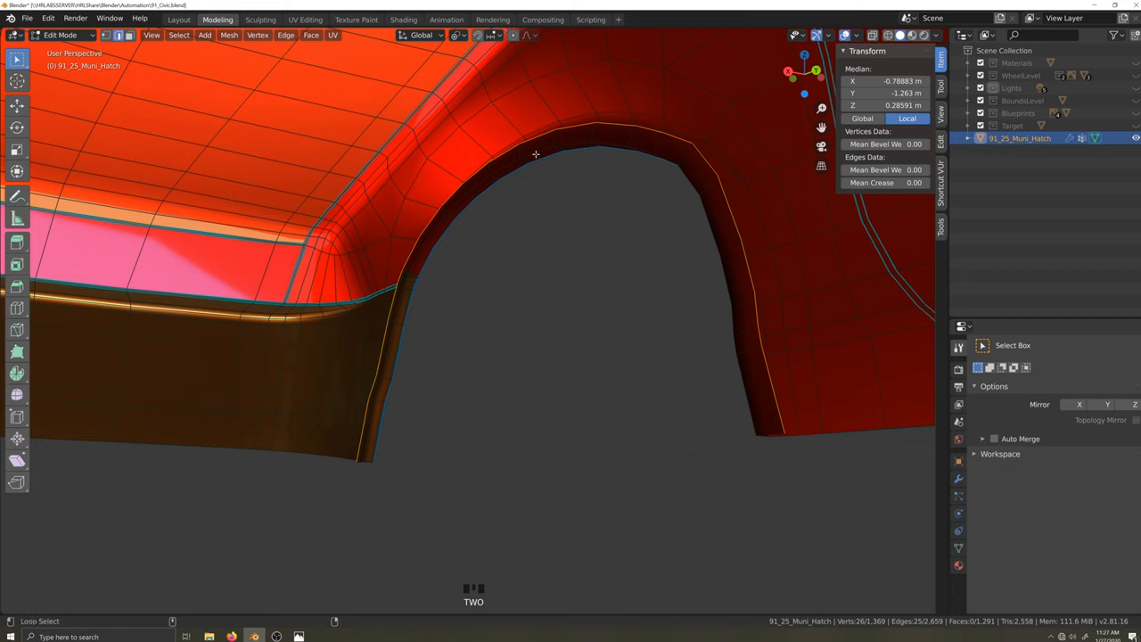
- Mark the arch lip edge loop sharp, then try and undo an inward inner-loop extrusion along X
{"action": "left_click", "coordinate": [548, 276]}
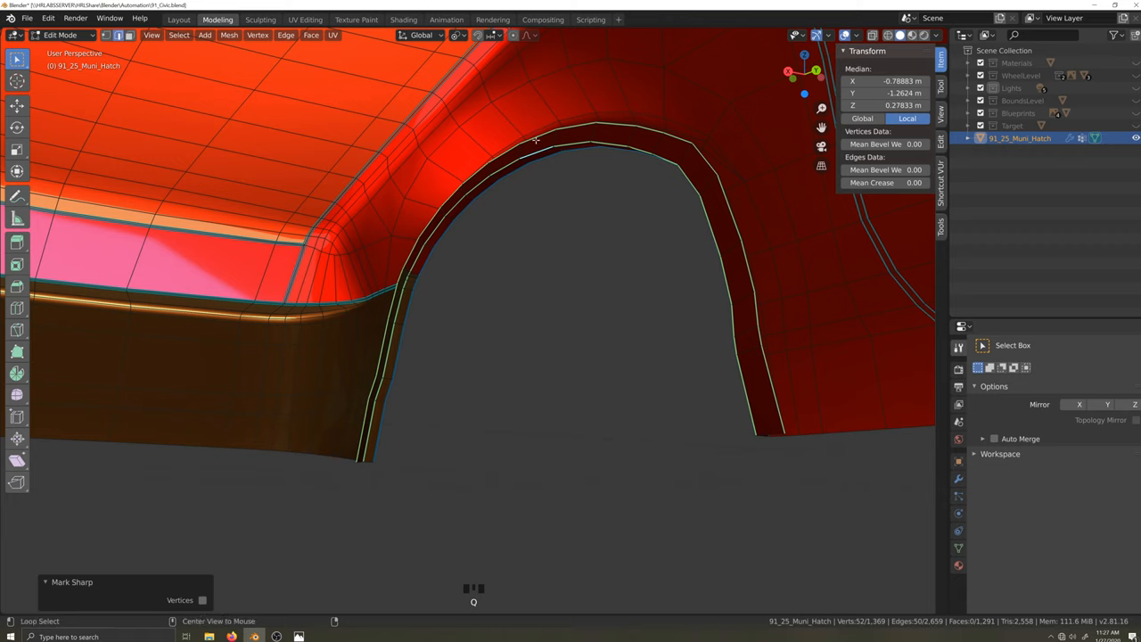
{"action": "left_click", "coordinate": [535, 138]}
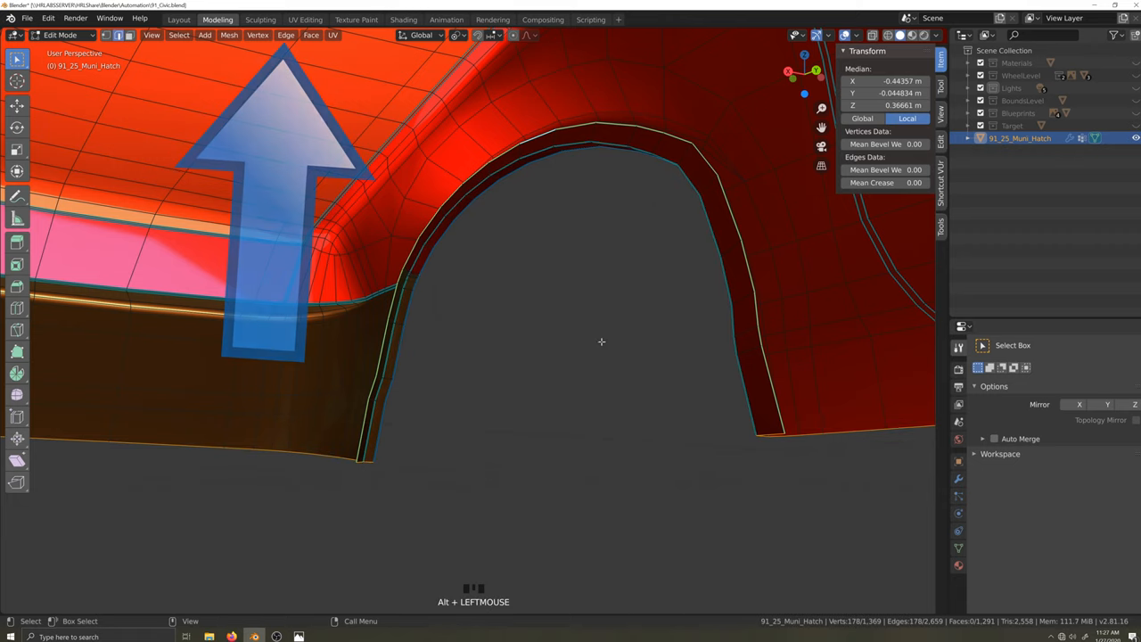
{"action": "key", "text": "e"}
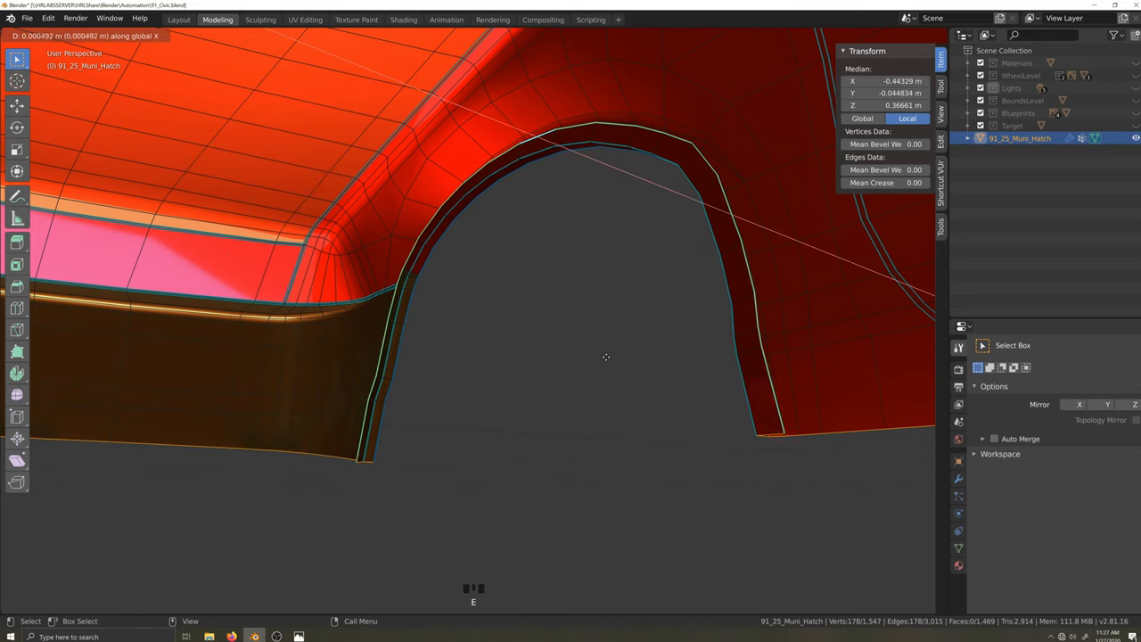
{"action": "left_click_drag", "start_coordinate": [606, 356], "coordinate": [446, 343]}
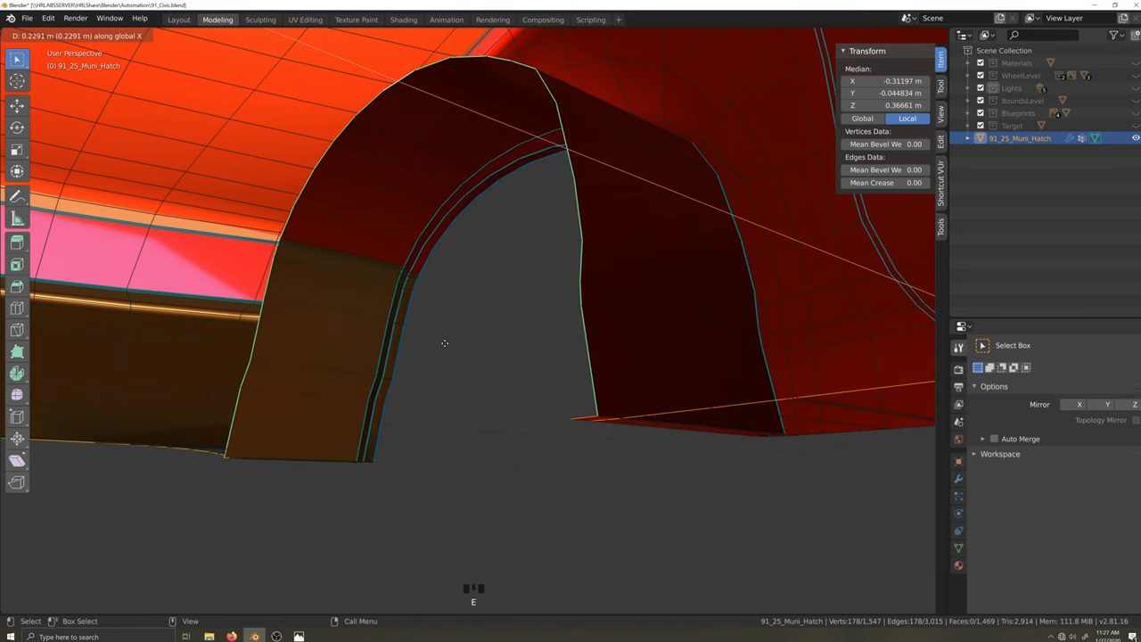
{"action": "mouse_move", "coordinate": [449, 342]}
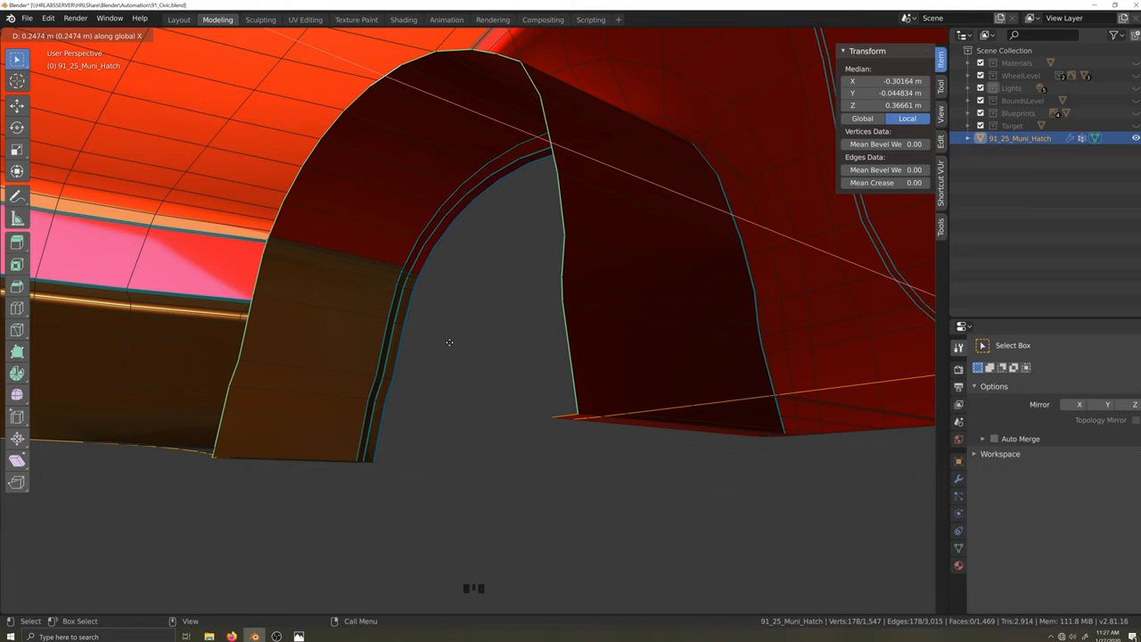
{"action": "key", "text": "ctrl+z"}
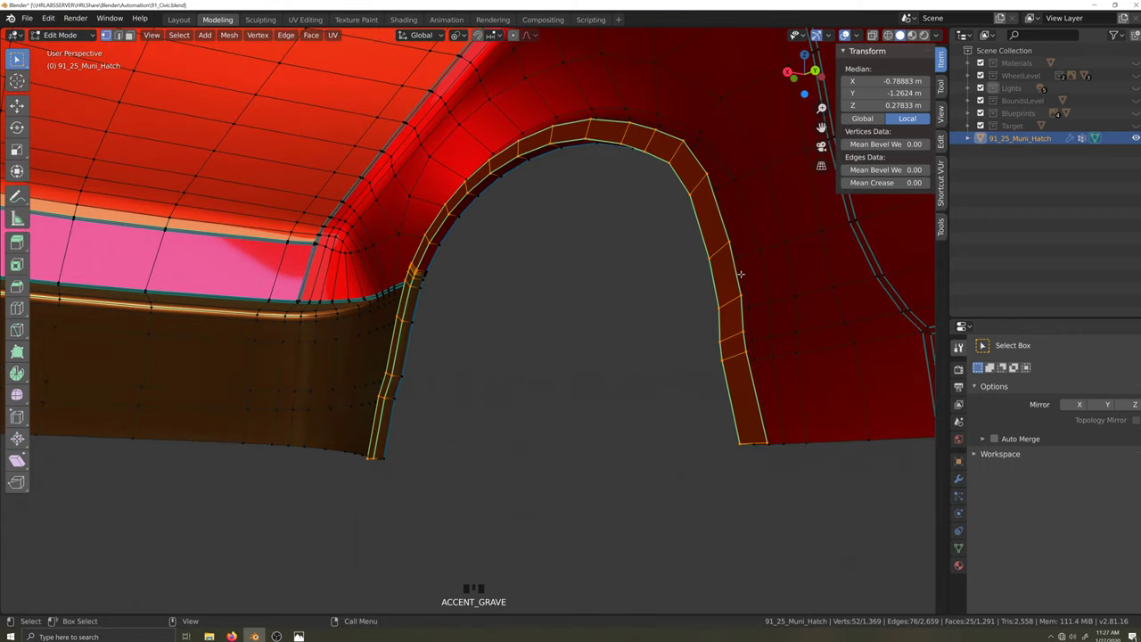
- Extrude the arch edge loop inward along X and flatten the new edge to zero on X
{"action": "left_click", "coordinate": [735, 274]}
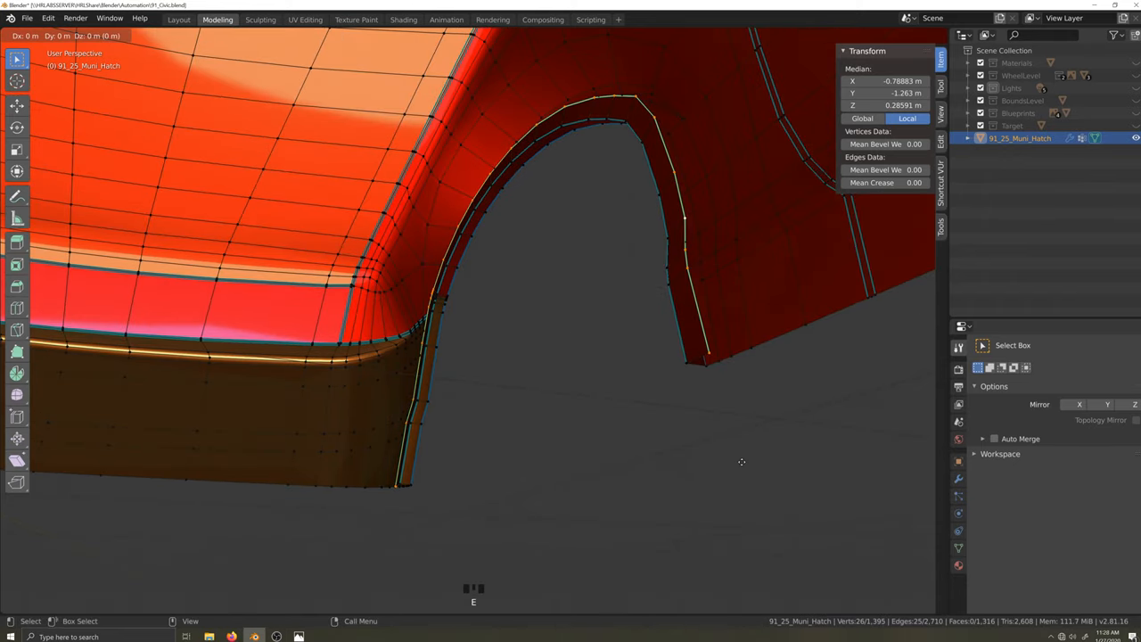
{"action": "mouse_move", "coordinate": [538, 459]}
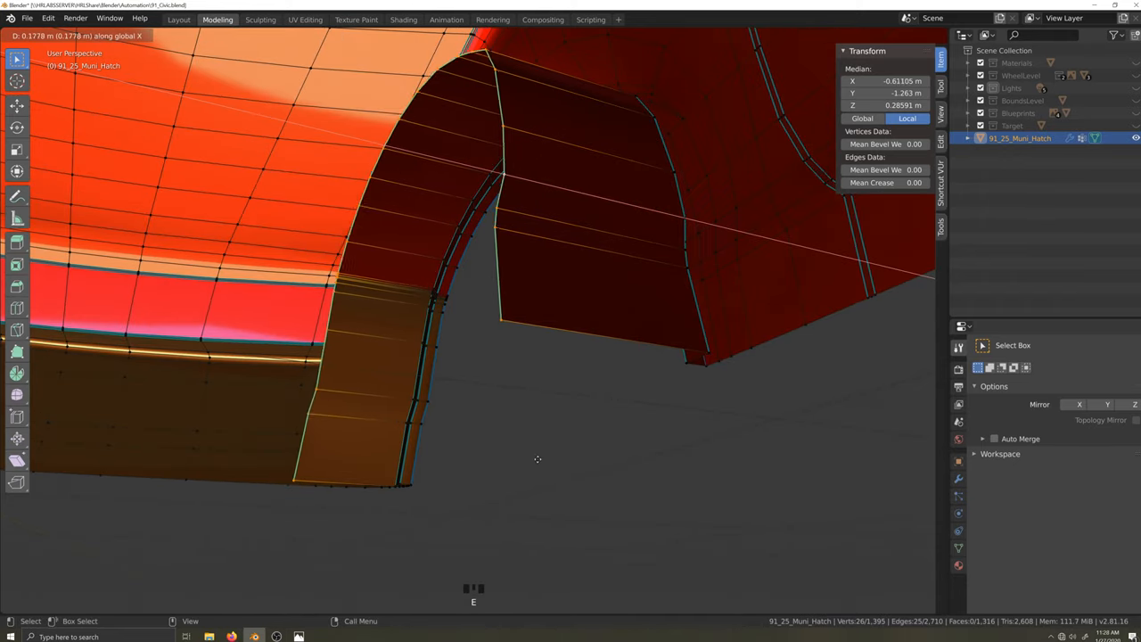
{"action": "mouse_move", "coordinate": [433, 451]}
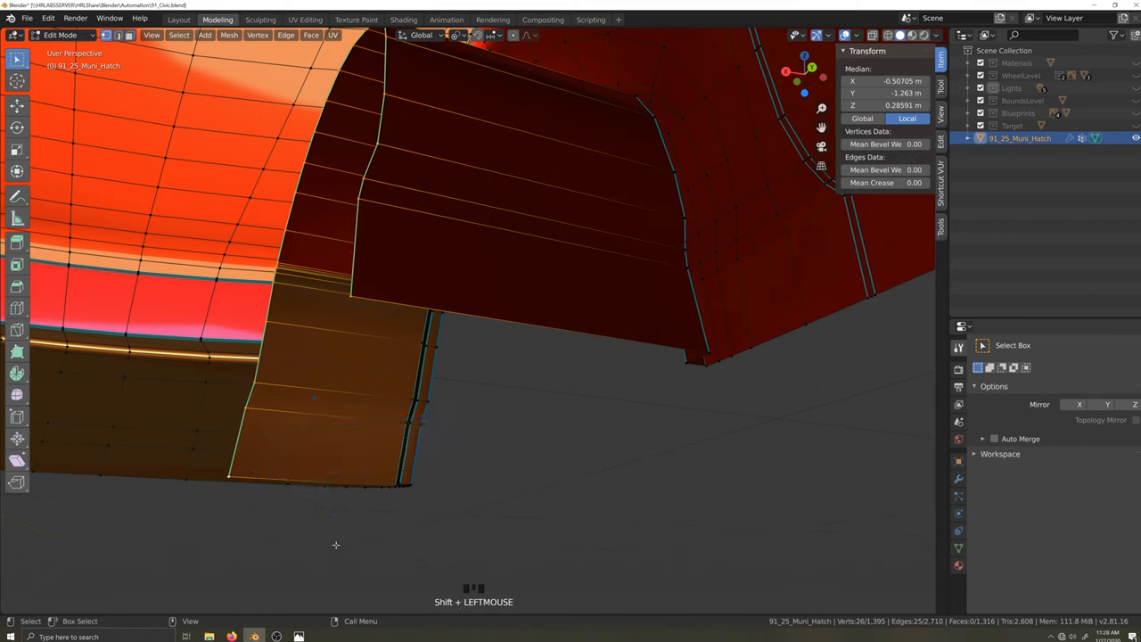
{"action": "key", "text": "s"}
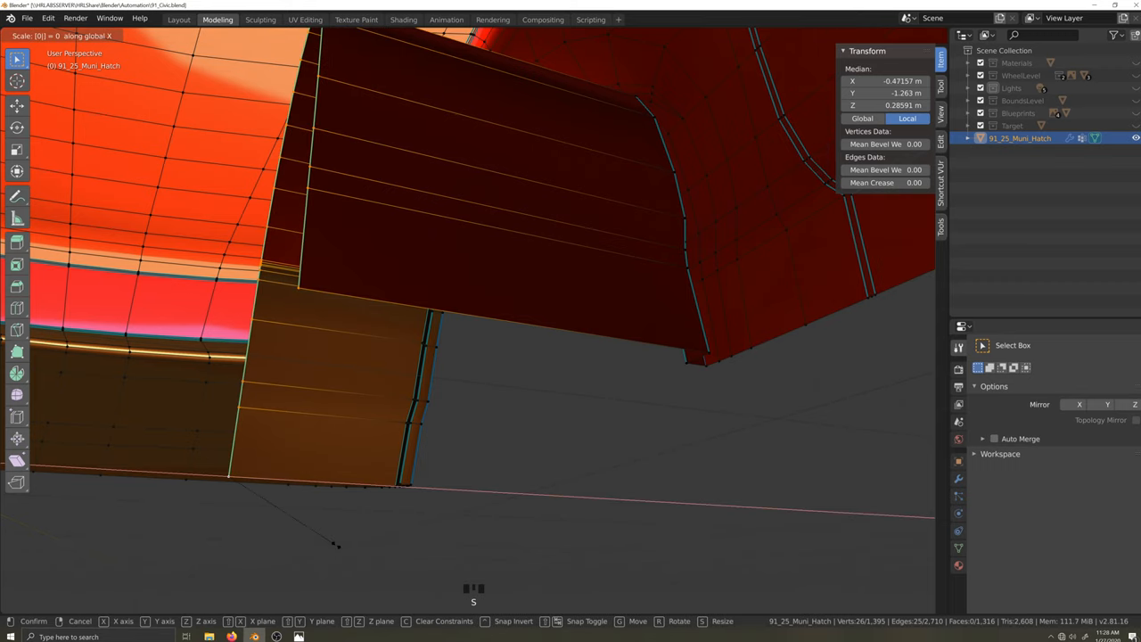
{"action": "key", "text": "Return"}
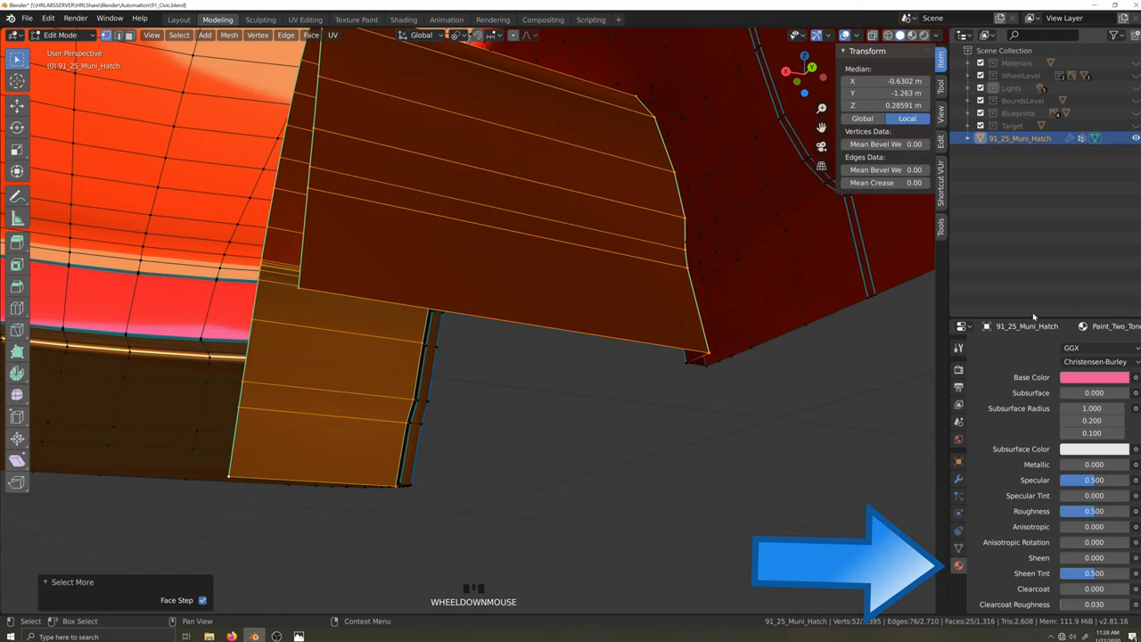
- Add a Plastic material slot and assign it to the selected inner arch faces
{"action": "scroll", "scroll_direction": "up", "scroll_amount": 3}
{"action": "type", "text": "pla"}
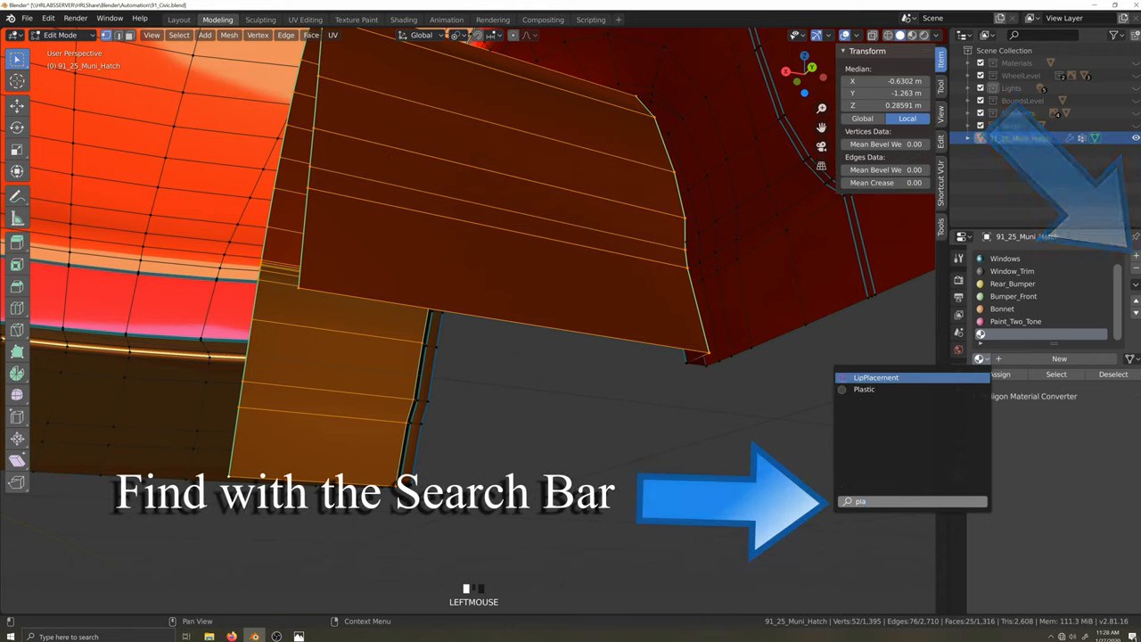
{"action": "left_click", "coordinate": [864, 388]}
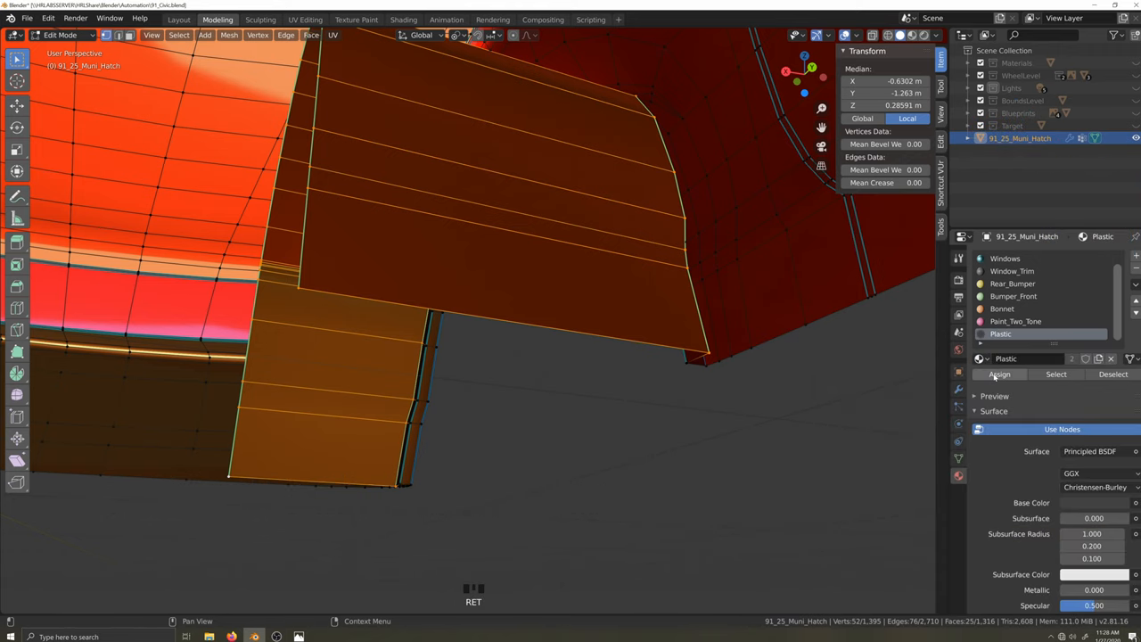
{"action": "left_click", "coordinate": [245, 385]}
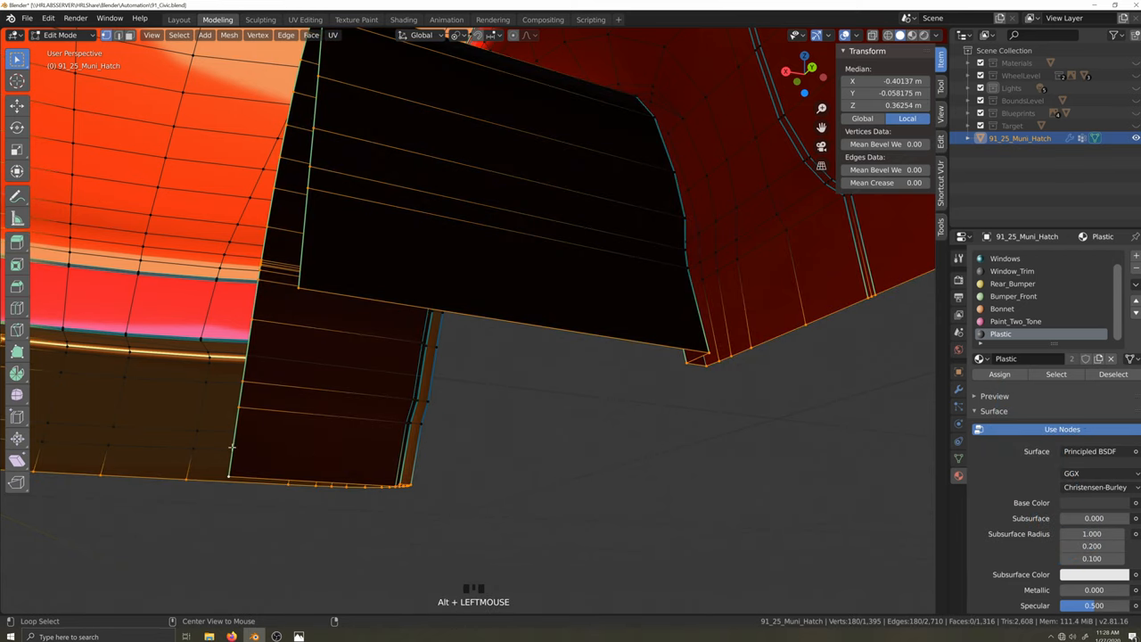
- Mark the arch rim edges sharp and scale that loop to about 0.83 along Z in Left Orthographic
{"action": "key", "text": "q"}
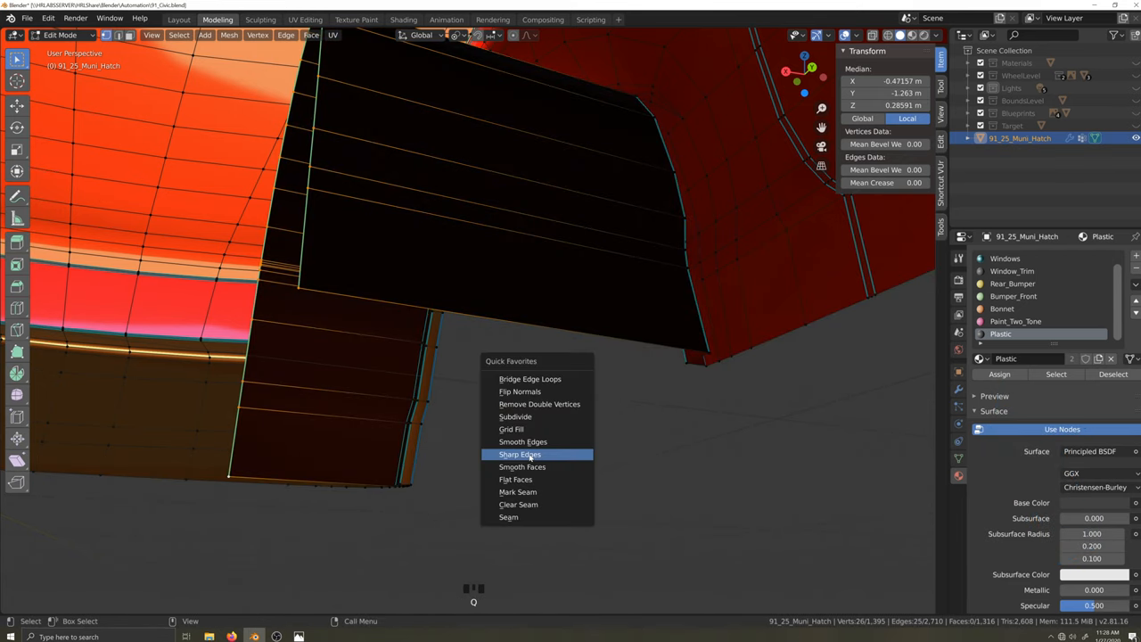
{"action": "mouse_move", "coordinate": [523, 442]}
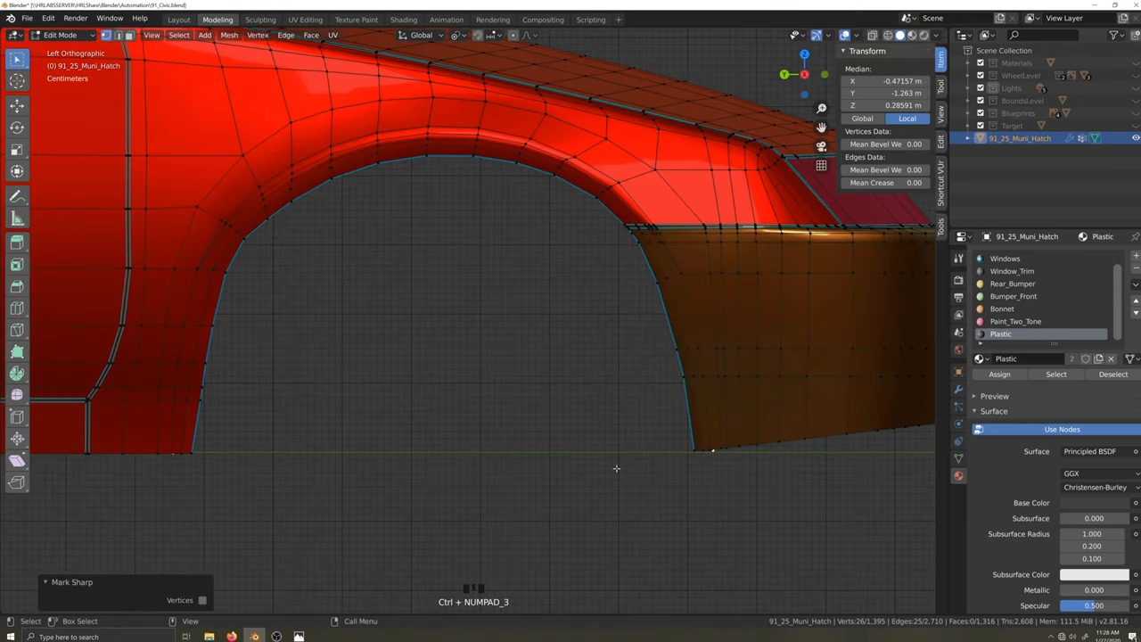
{"action": "mouse_move", "coordinate": [734, 509]}
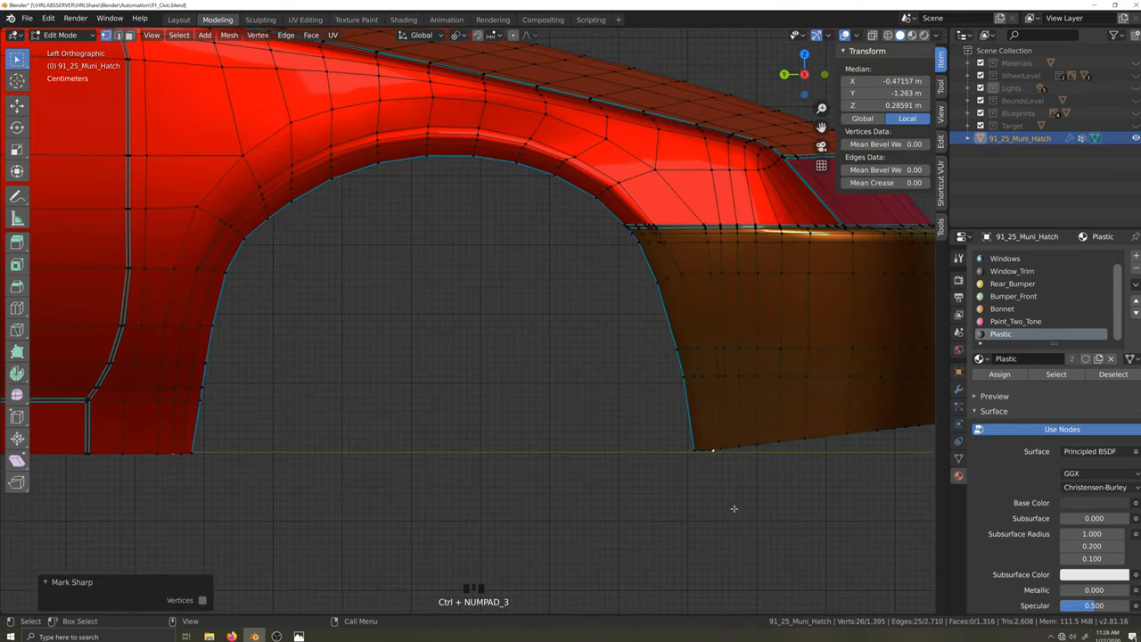
{"action": "key", "text": "s"}
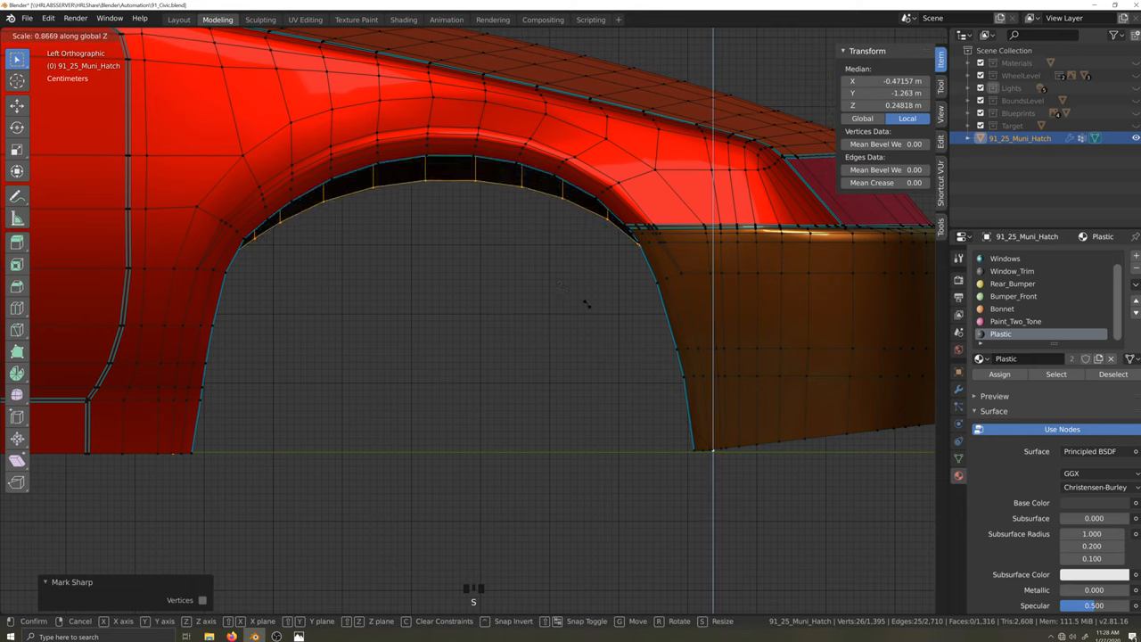
{"action": "mouse_move", "coordinate": [588, 312]}
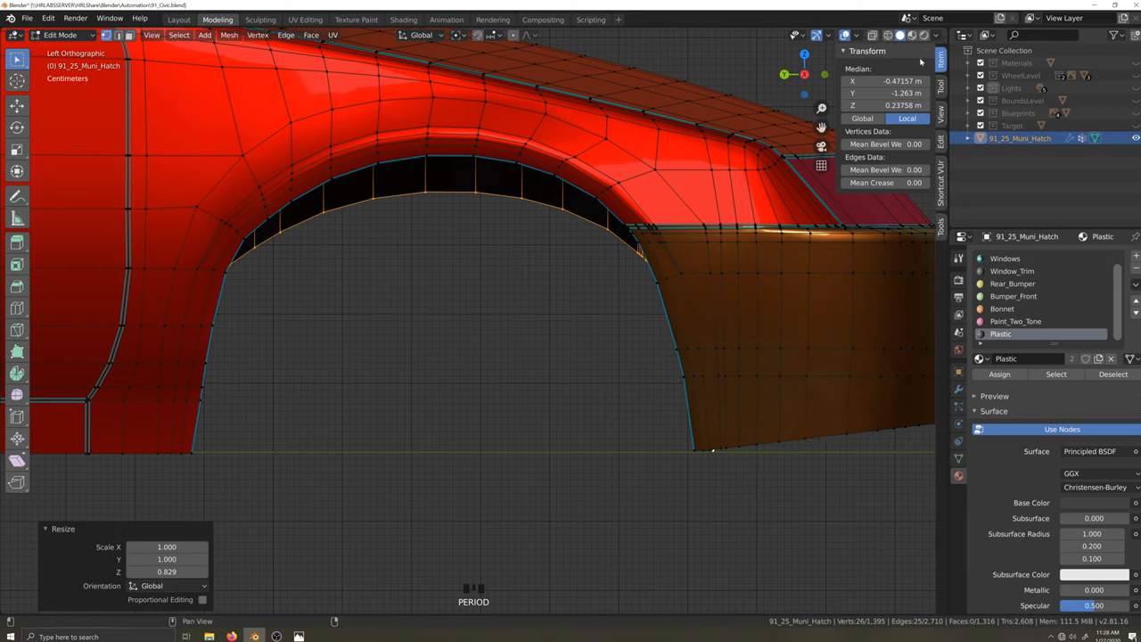
{"action": "key", "text": "s"}
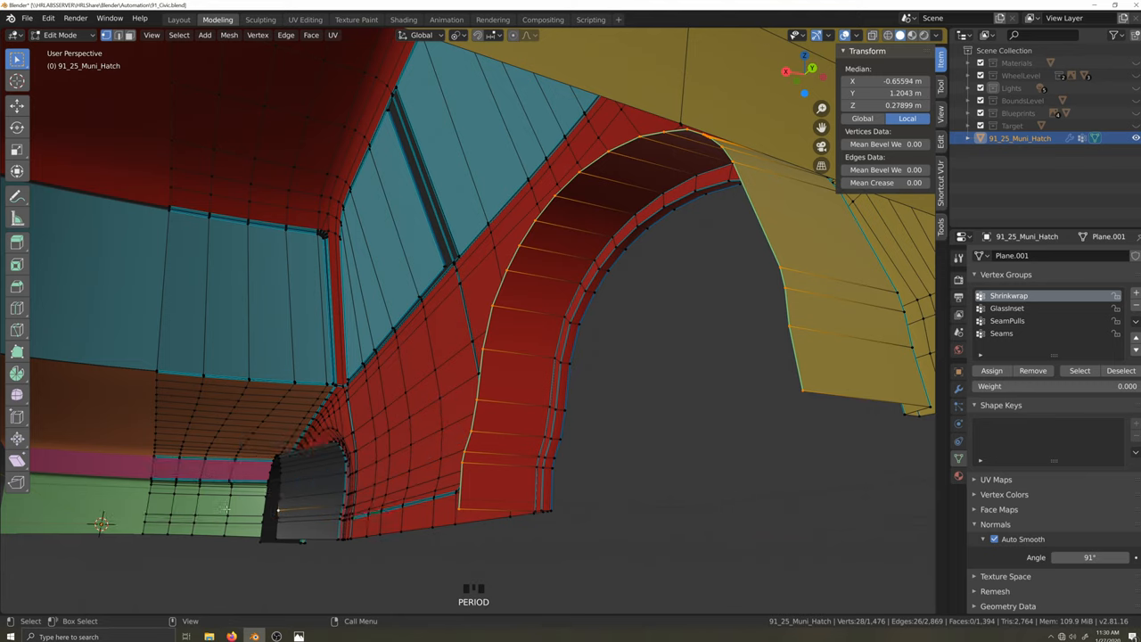
- Extrude the rear arch's lip edges inward and scale its edge loop vertically along Z
{"action": "key", "text": "s"}
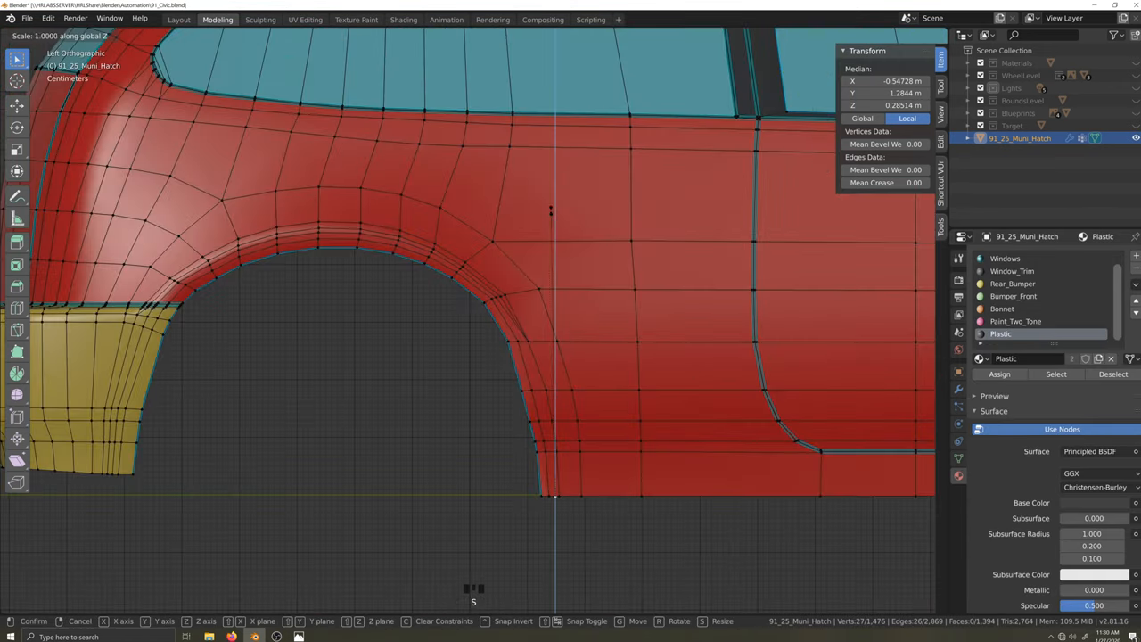
{"action": "key", "text": "period"}
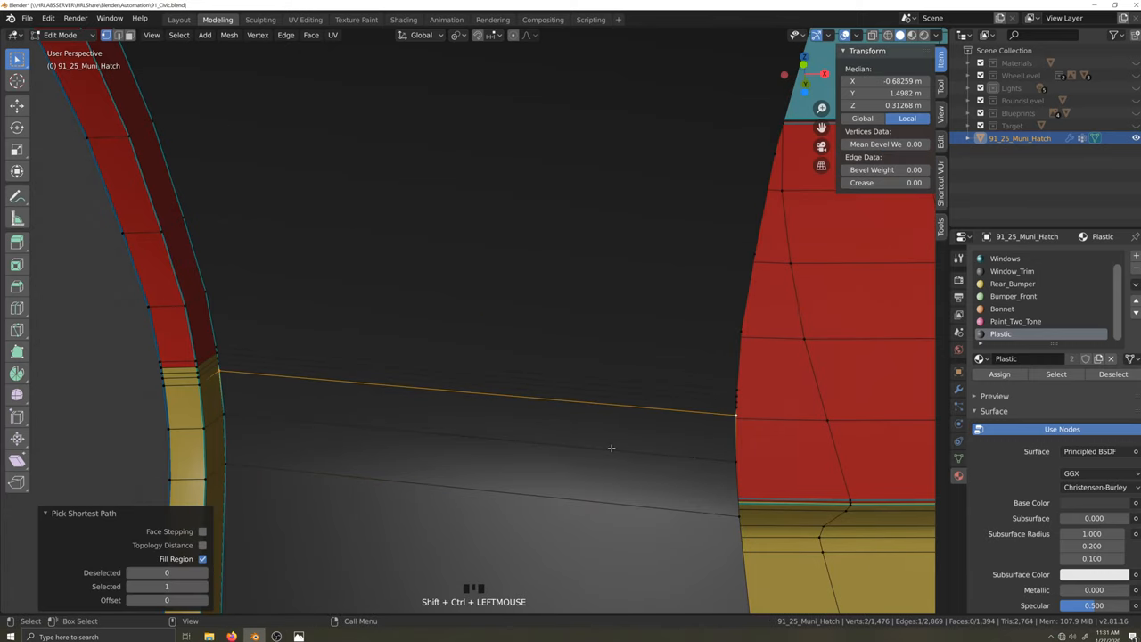
- Slide the edge path across the inner rear arch with factor -1
{"action": "key", "text": "g"}
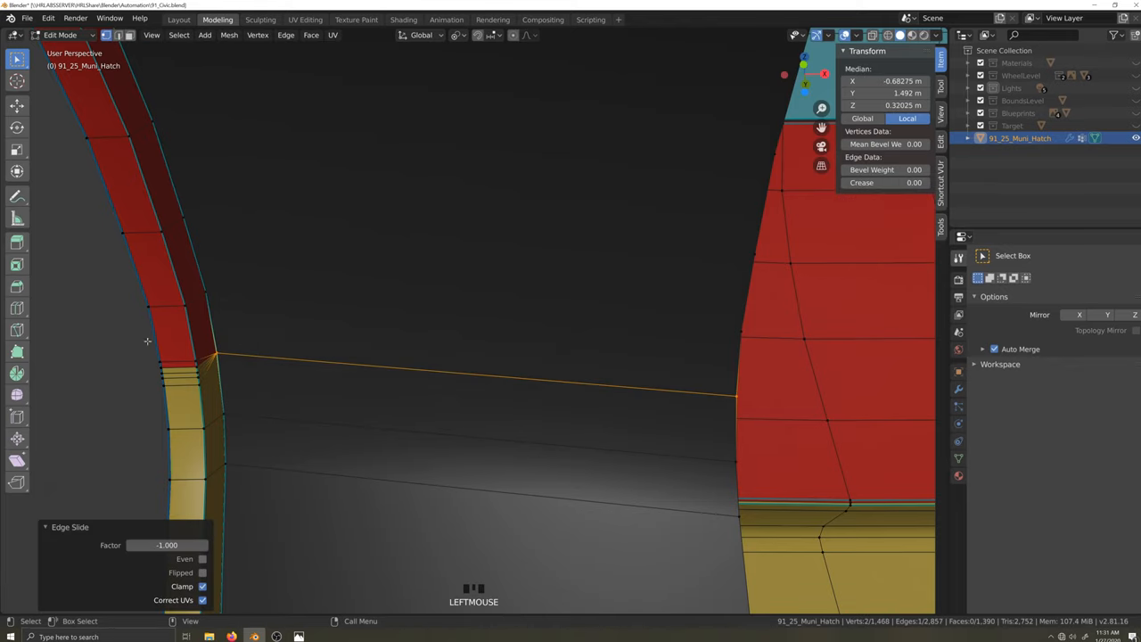
{"action": "left_click", "coordinate": [958, 459]}
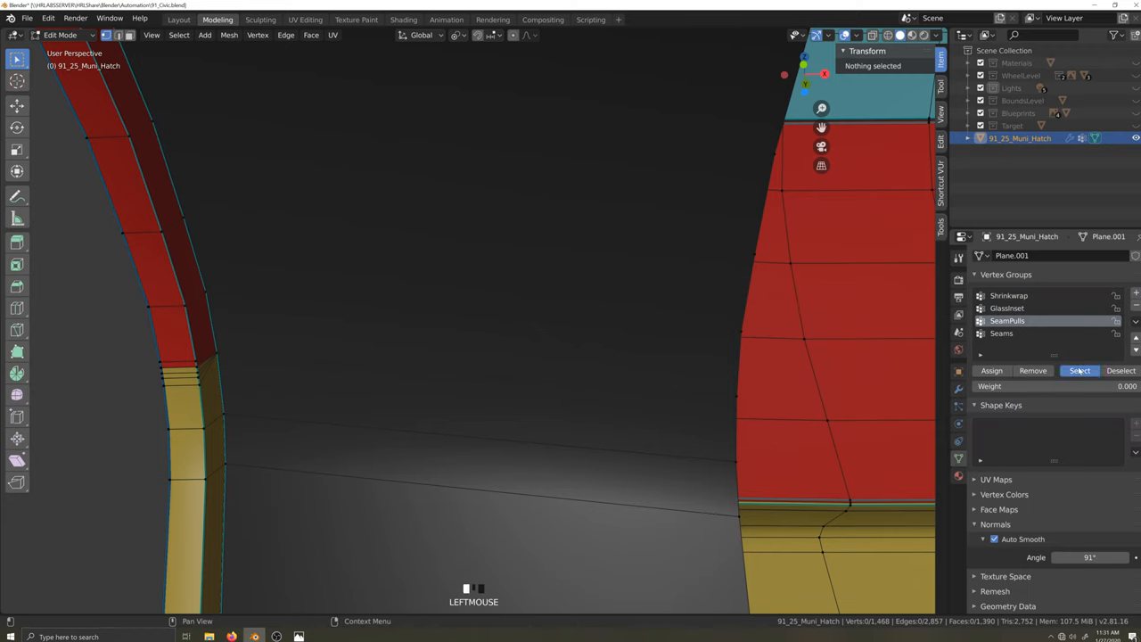
- Remove the new inner rear-arch vertices from the SeamPulls group, then from Seams
{"action": "scroll", "scroll_direction": "down", "scroll_amount": 3}
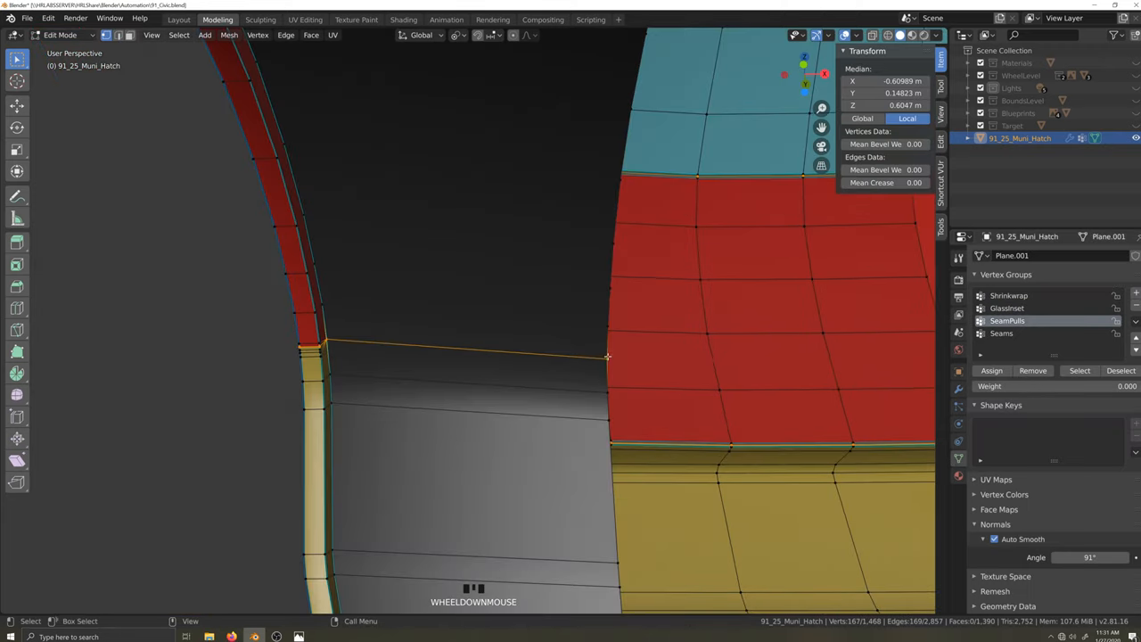
{"action": "left_click", "coordinate": [325, 343]}
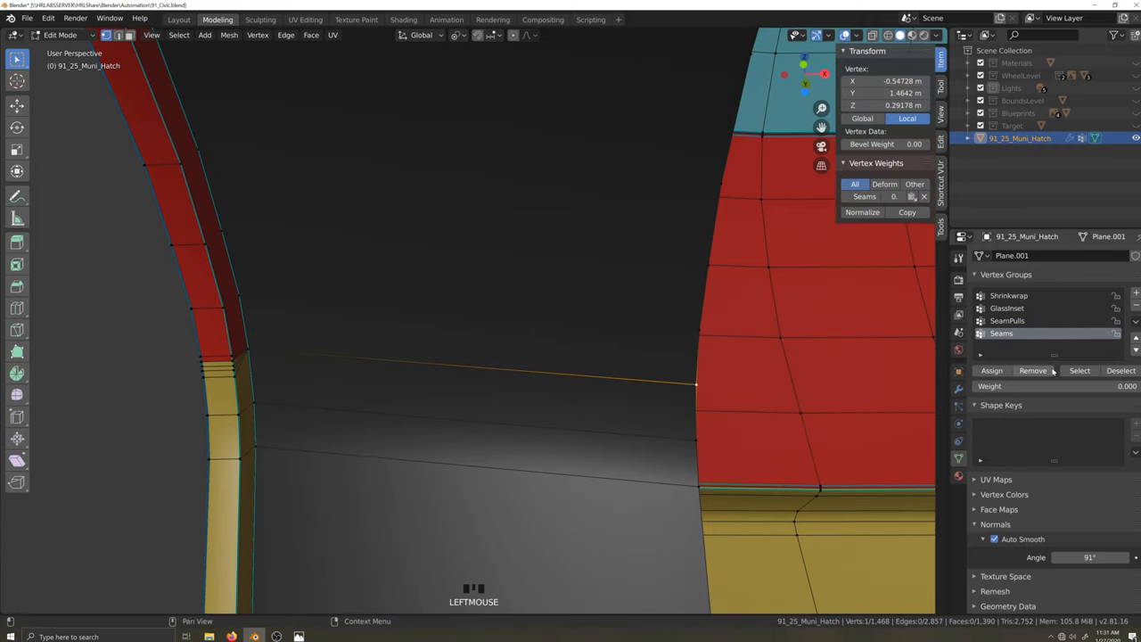
{"action": "left_click", "coordinate": [1007, 320]}
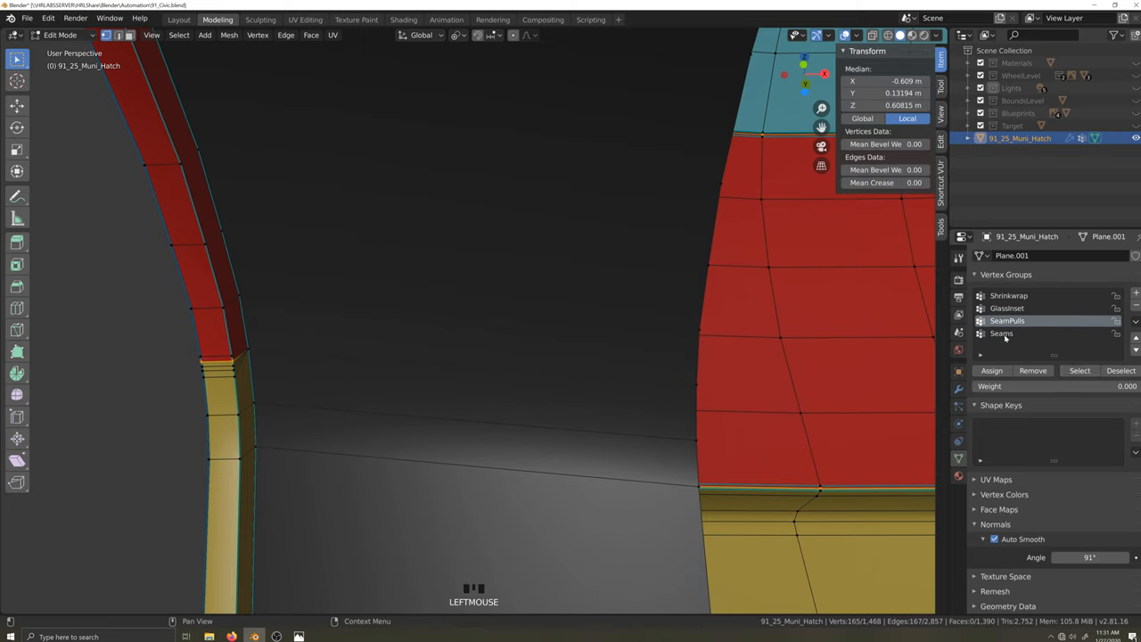
{"action": "left_click", "coordinate": [1001, 332]}
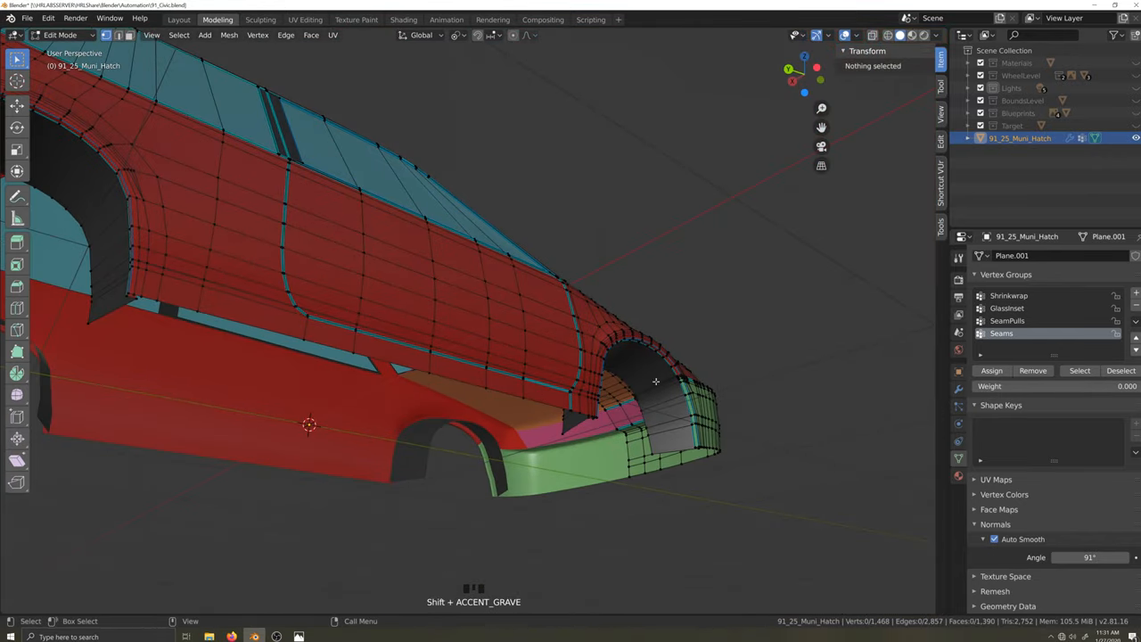
- Fly toward the front wheel arch to inspect it, then return to Object Mode
{"action": "key", "text": "g"}
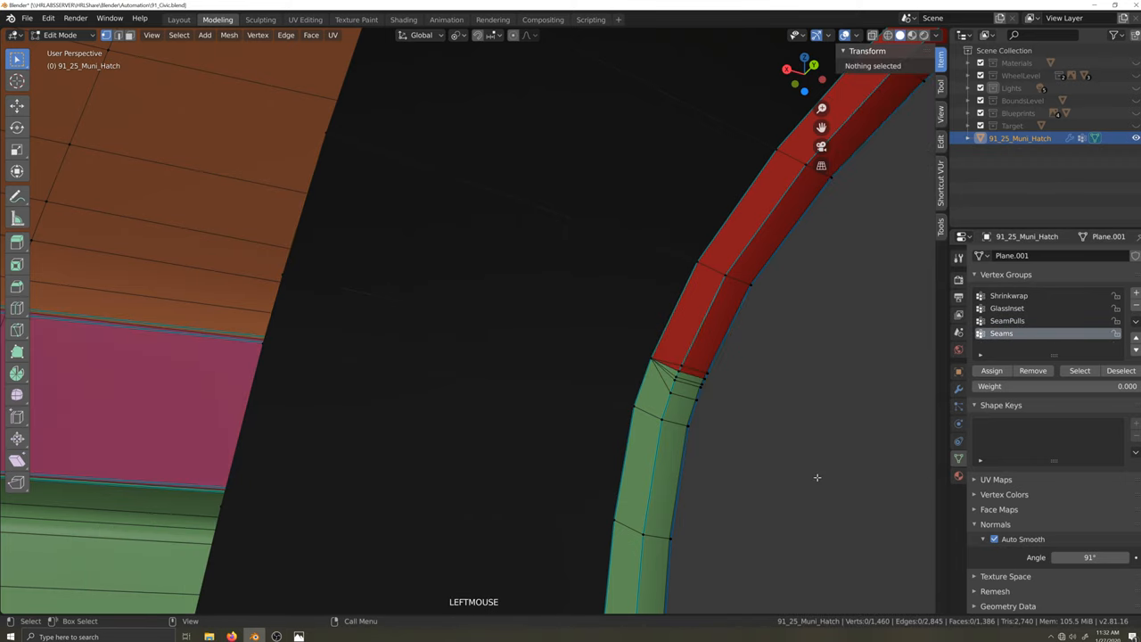
{"action": "scroll", "scroll_direction": "down", "scroll_amount": 3}
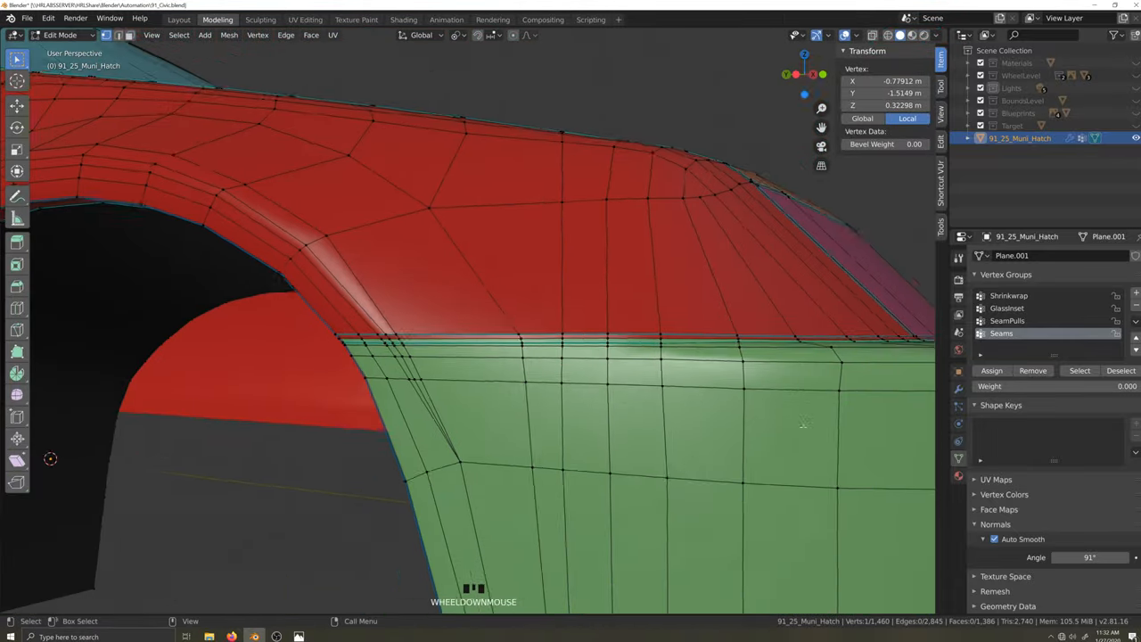
{"action": "key", "text": "Tab"}
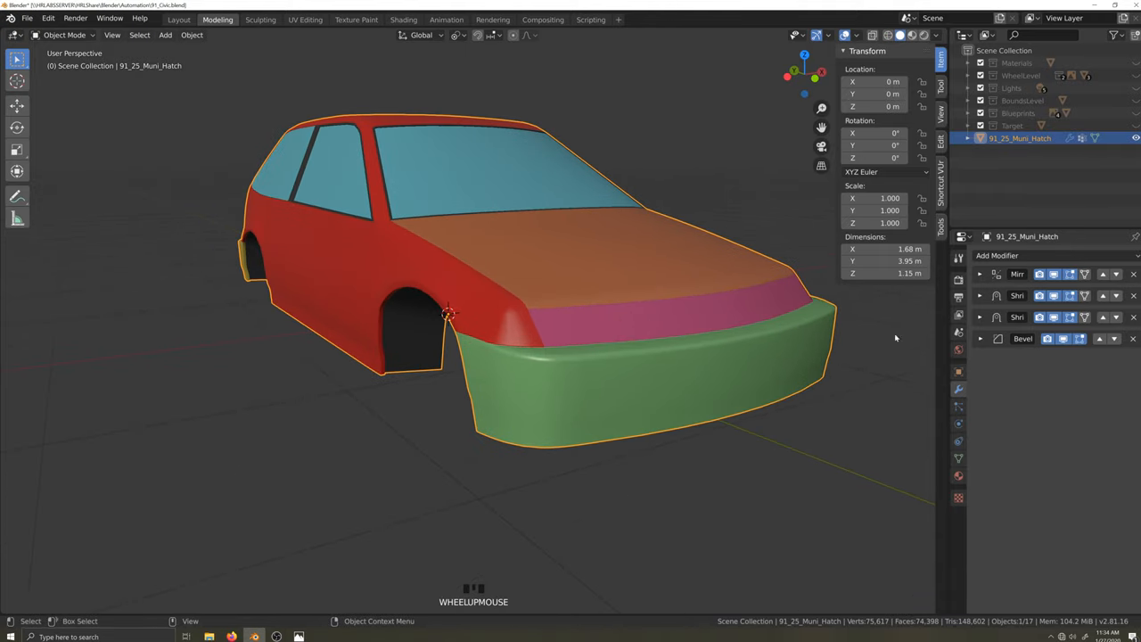
{"action": "mouse_move", "coordinate": [687, 388]}
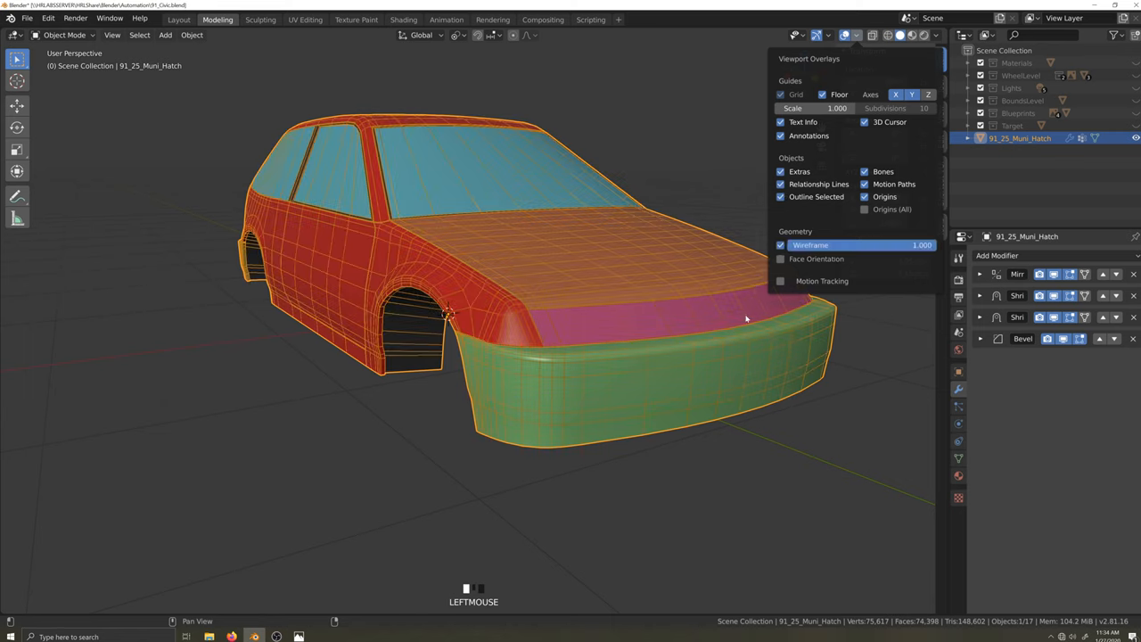
- With wireframe overlay on, apply both Shrinkwraps and the Bevel, leaving Mirror, then enter Edit Mode
{"action": "scroll", "scroll_direction": "up", "scroll_amount": 3}
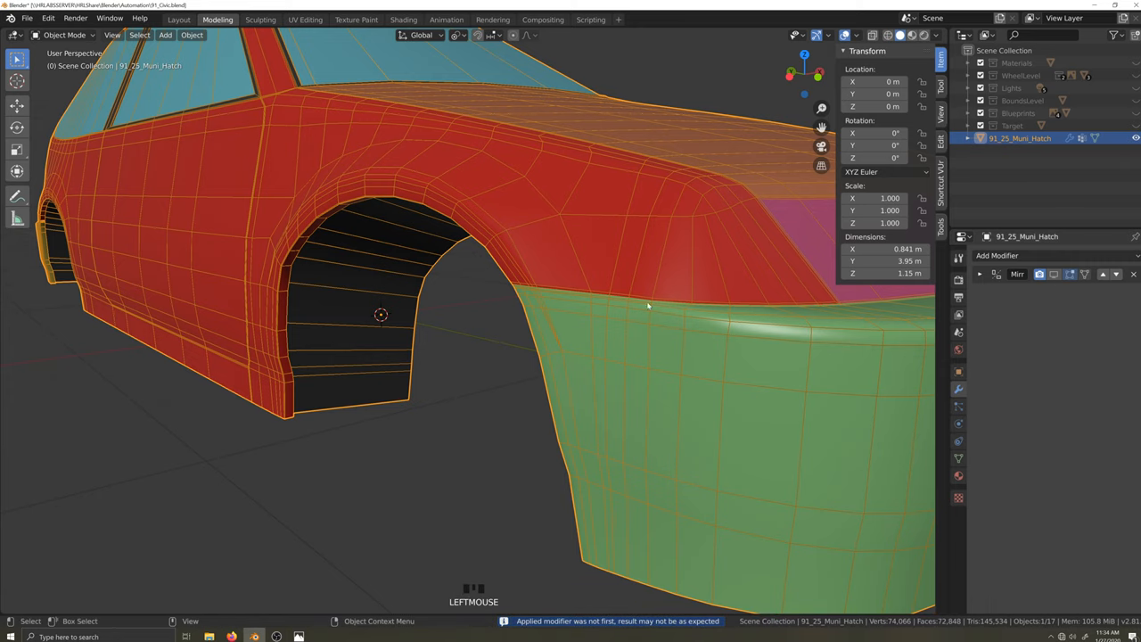
{"action": "key", "text": "shift+grave"}
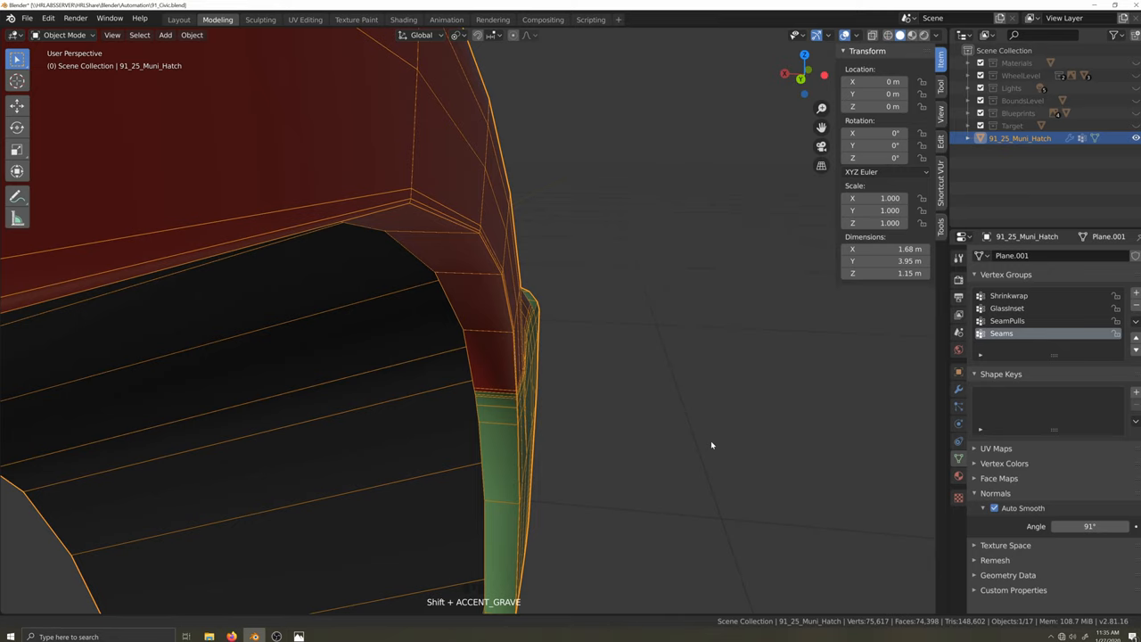
{"action": "scroll", "scroll_direction": "down", "scroll_amount": 3}
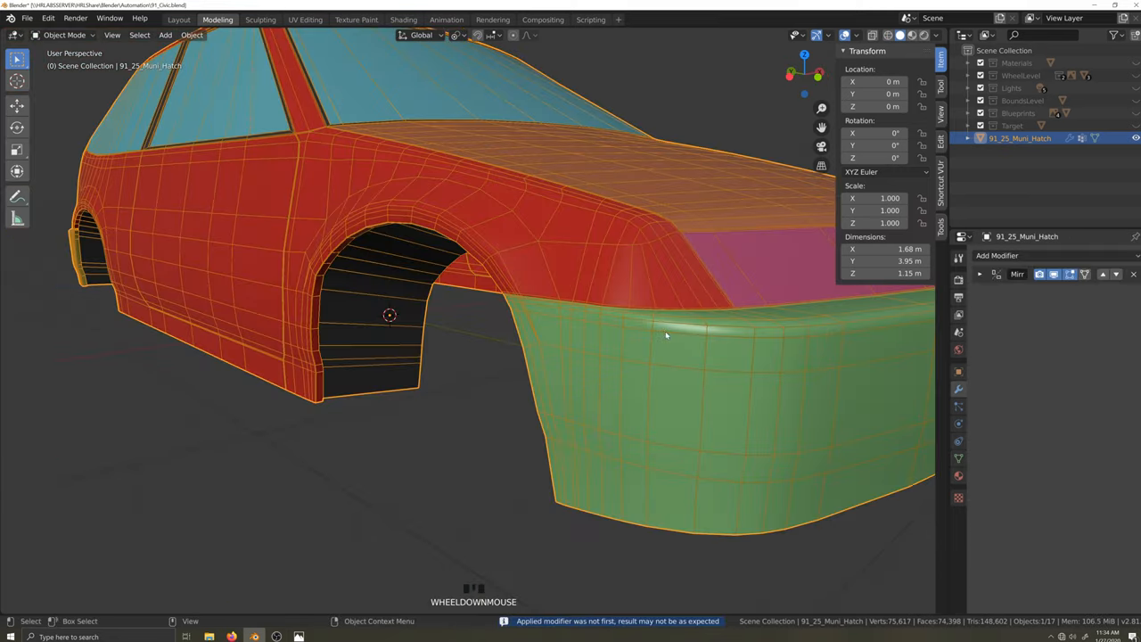
{"action": "key", "text": "Tab"}
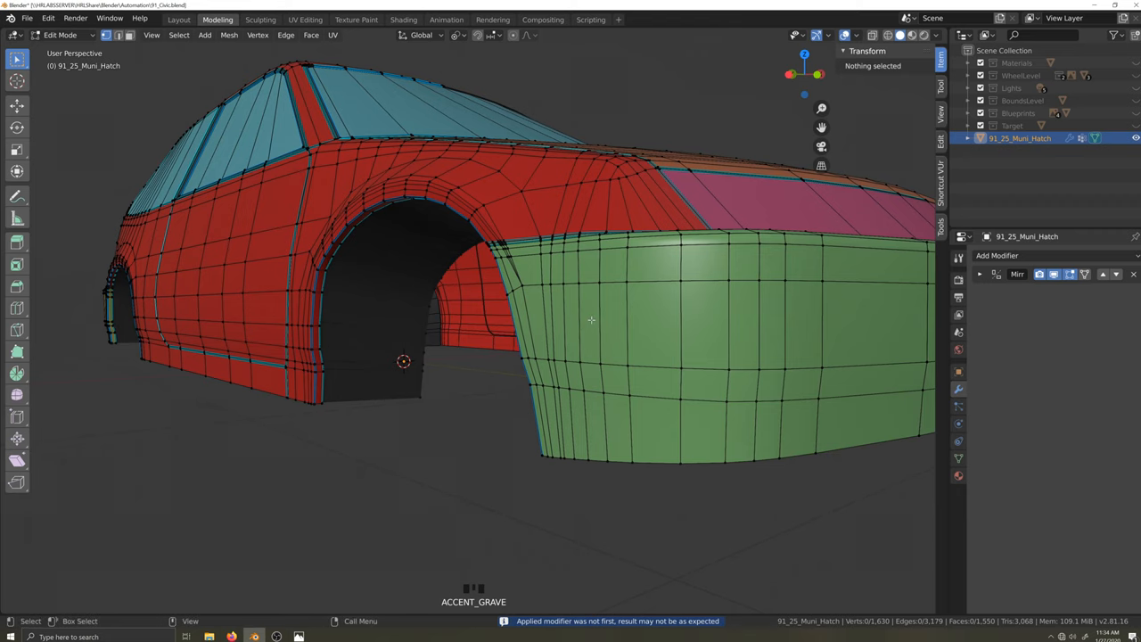
- Make Shrinkwrap the active vertex group, select the arch lip edge loop, then return to Object Mode
{"action": "key", "text": "a"}
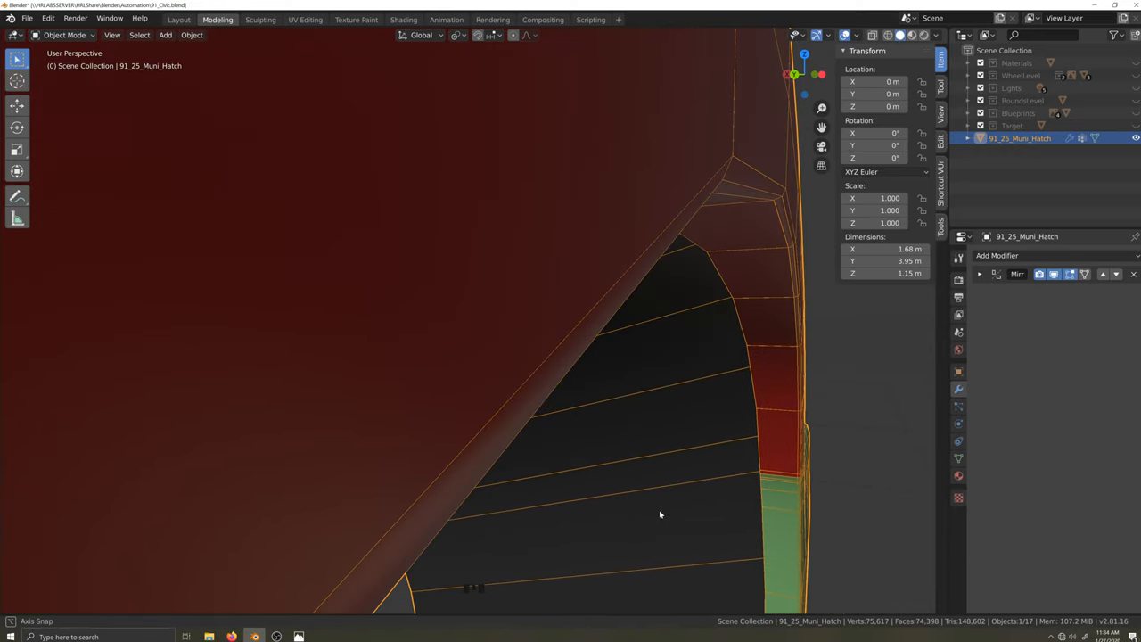
{"action": "left_click_drag", "start_coordinate": [660, 514], "coordinate": [604, 508]}
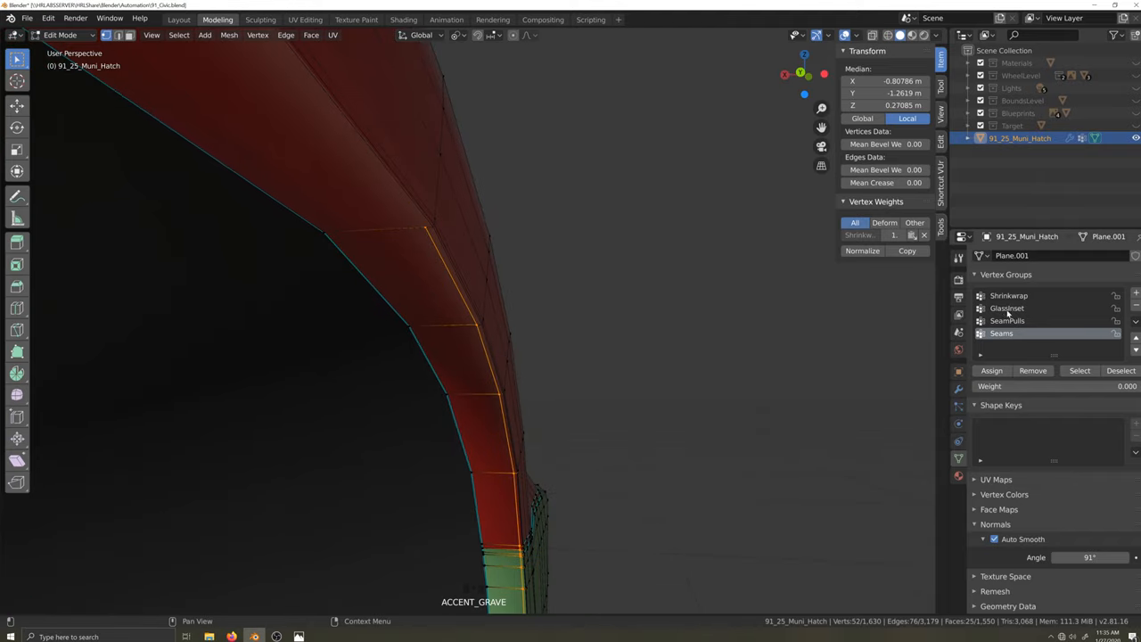
{"action": "left_click", "coordinate": [1009, 295]}
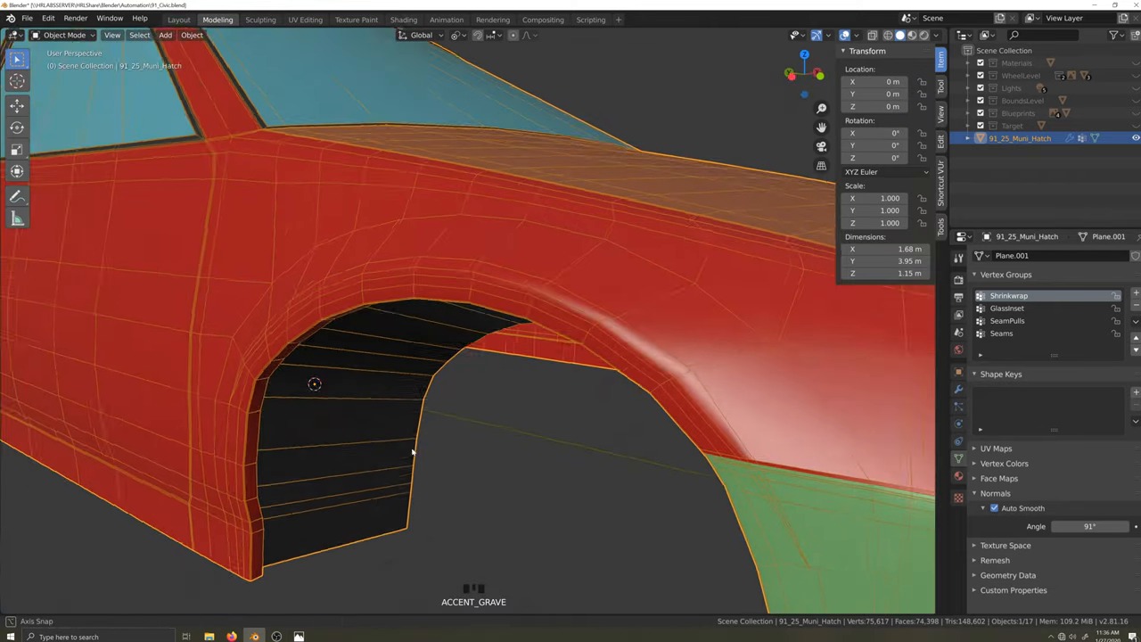
{"action": "scroll", "scroll_direction": "up", "scroll_amount": 3}
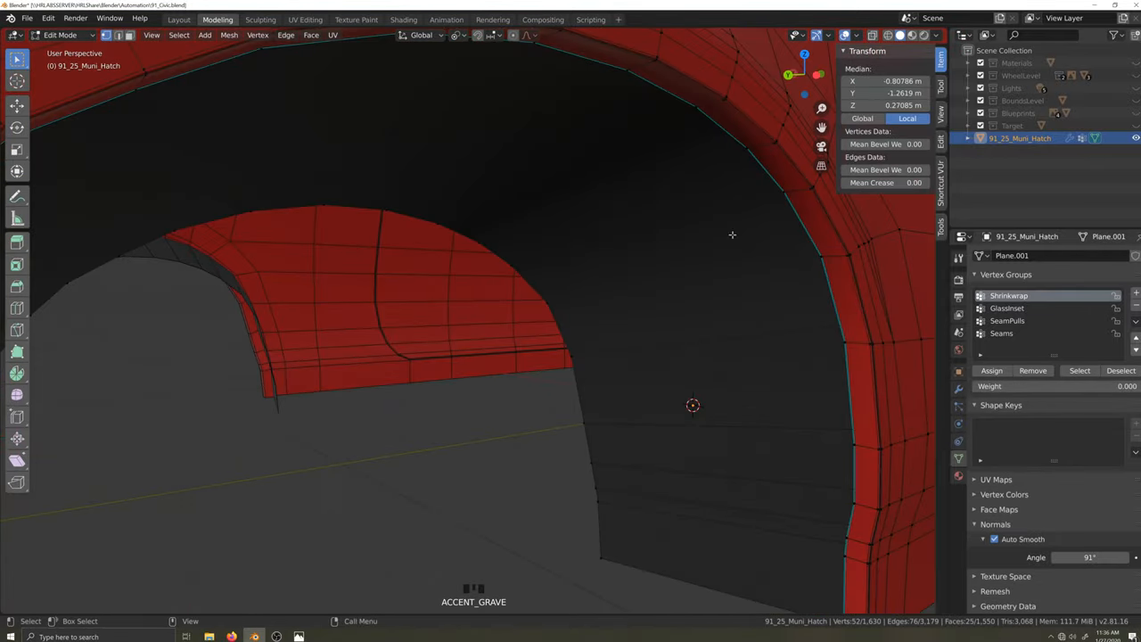
{"action": "left_click", "coordinate": [735, 107]}
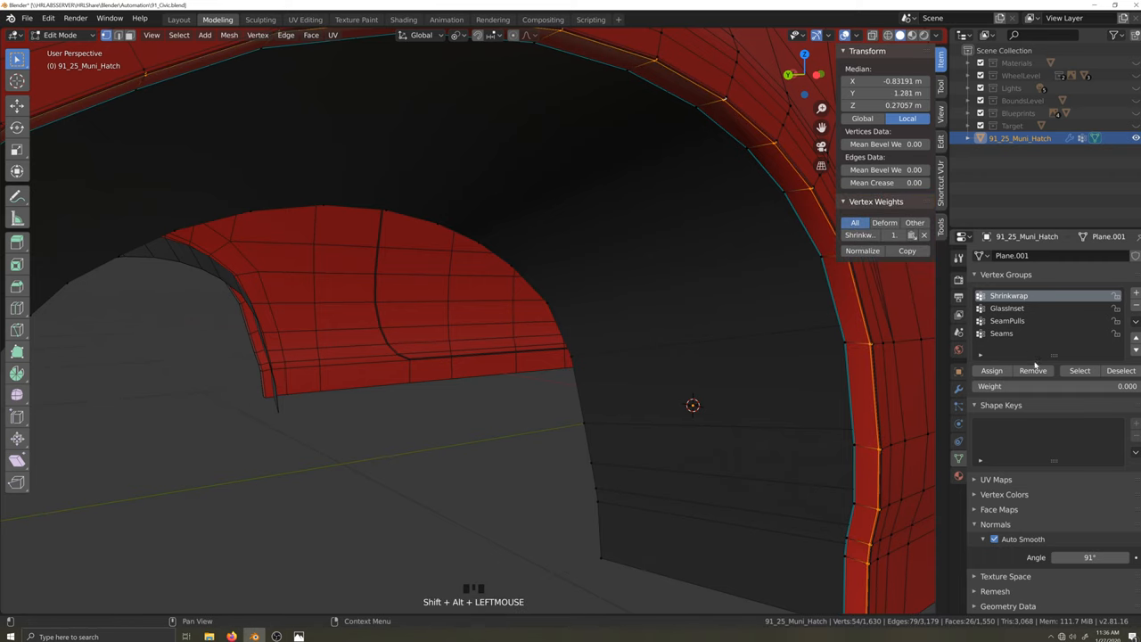
{"action": "key", "text": "Tab"}
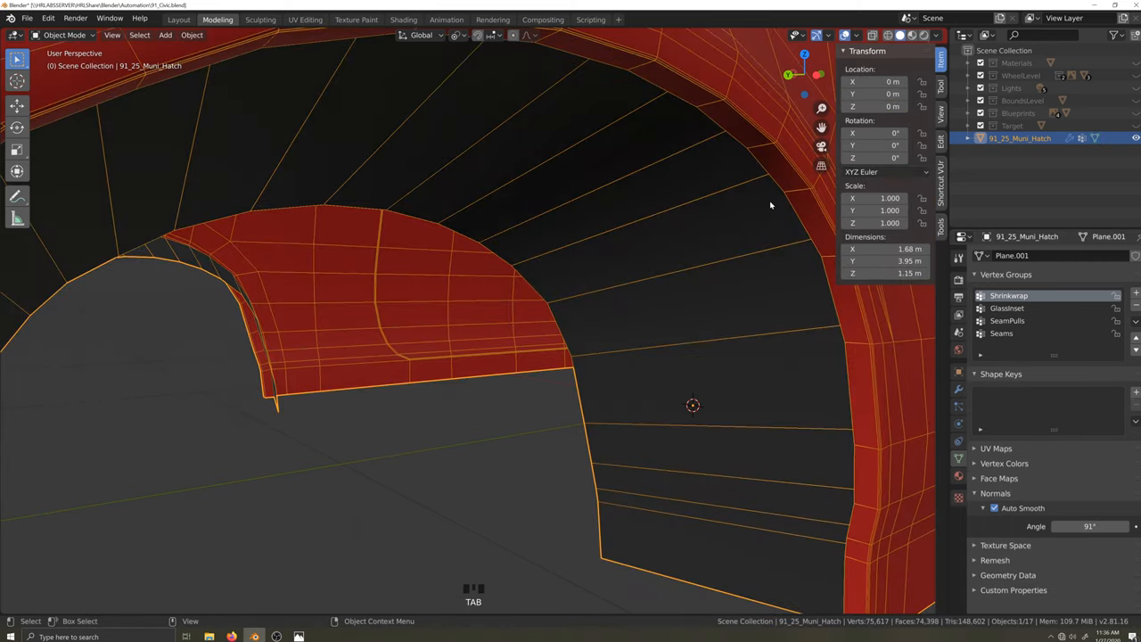